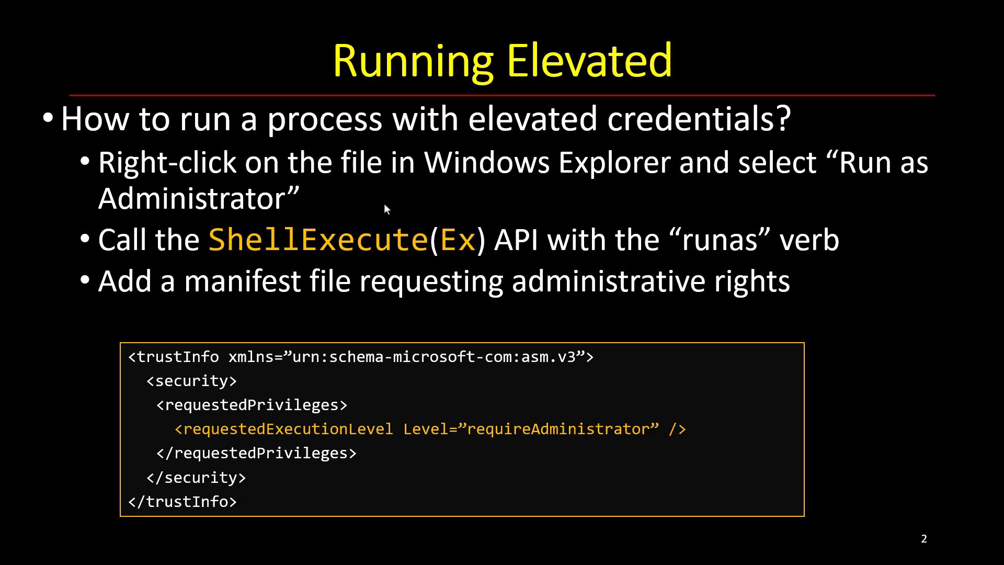
{"action": "mouse_move", "coordinate": [538, 215]}
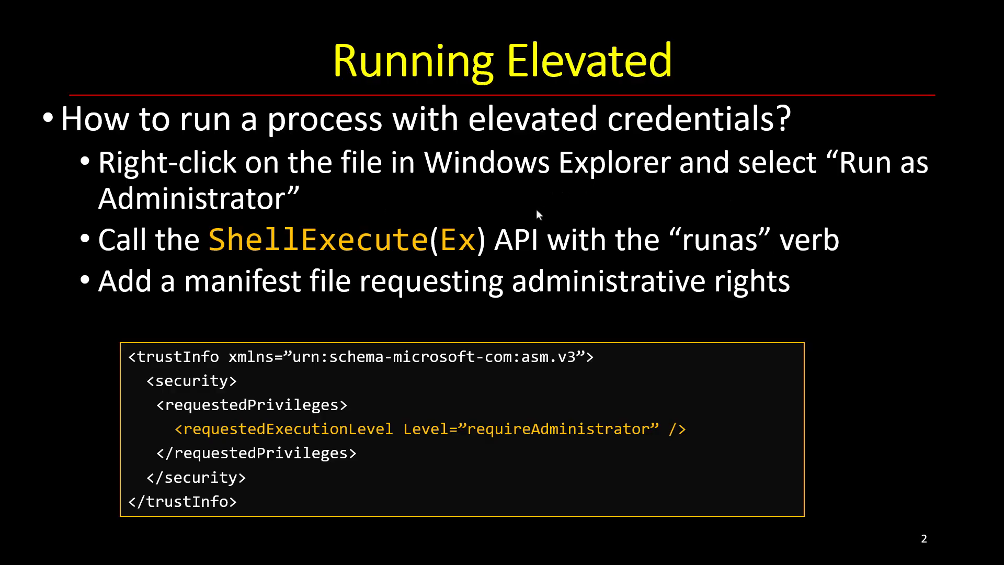
{"action": "mouse_move", "coordinate": [758, 256]}
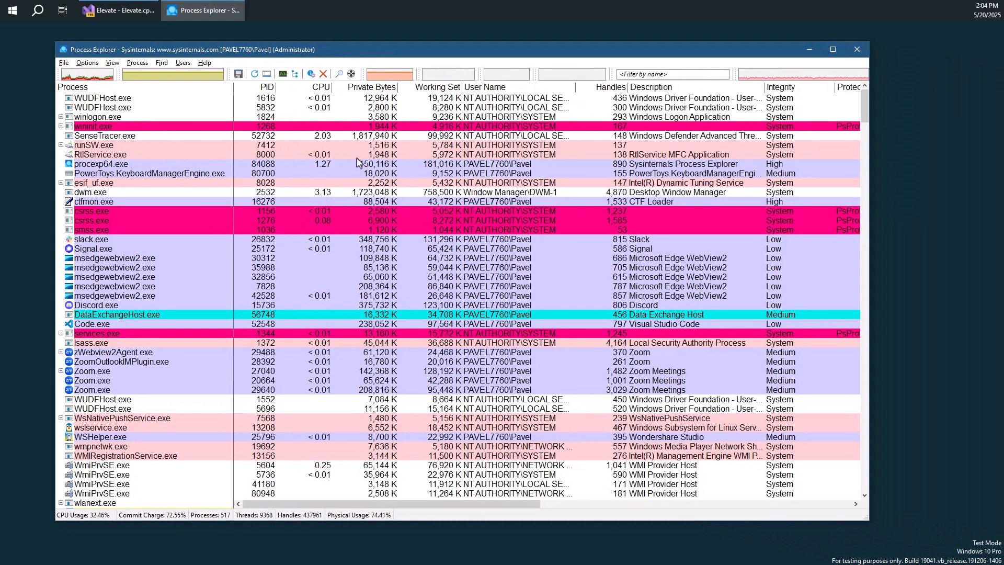
{"action": "mouse_move", "coordinate": [206, 193]}
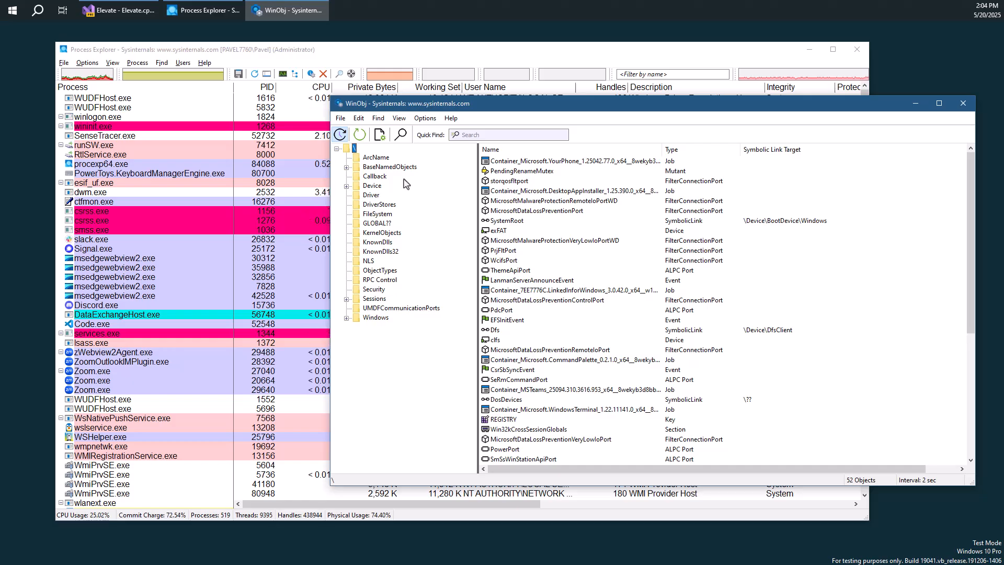
- Check Winobj.exe's Medium integrity in Process Explorer, then reveal WinObj's file commands
{"action": "left_click", "coordinate": [371, 194]}
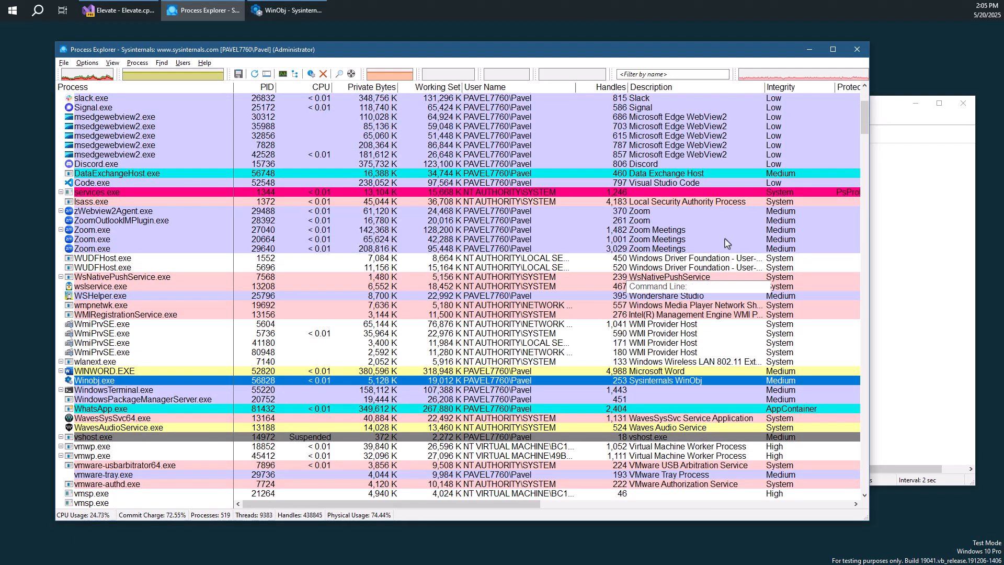
{"action": "left_click", "coordinate": [286, 11]}
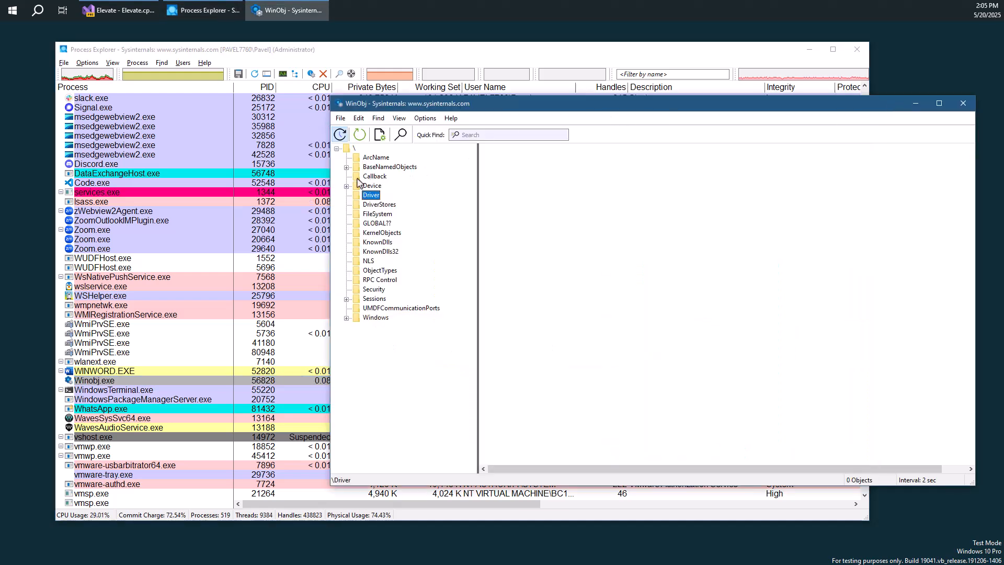
{"action": "left_click", "coordinate": [340, 118]}
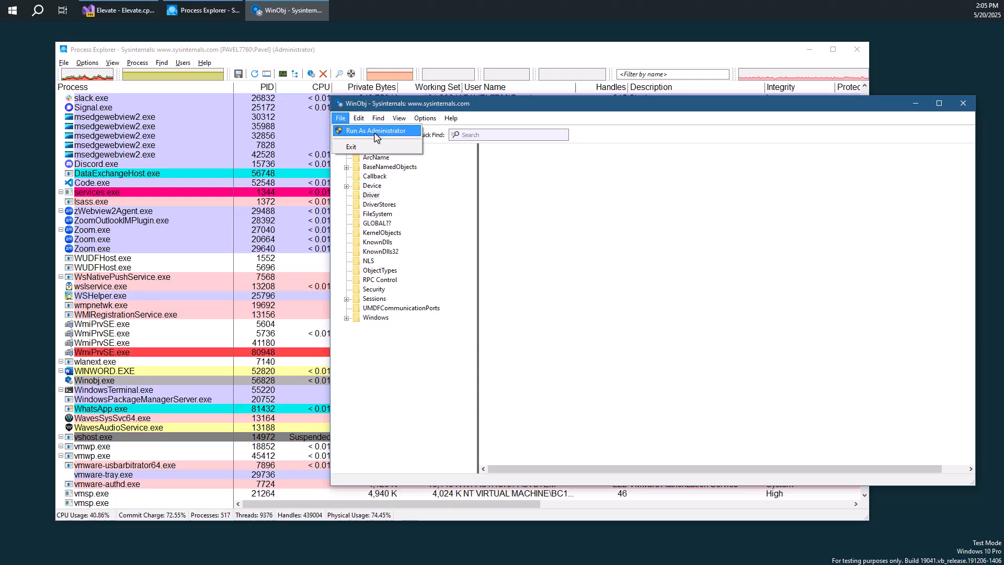
- Restart WinObj with administrator rights and approve the UAC permission prompt
{"action": "left_click", "coordinate": [370, 195]}
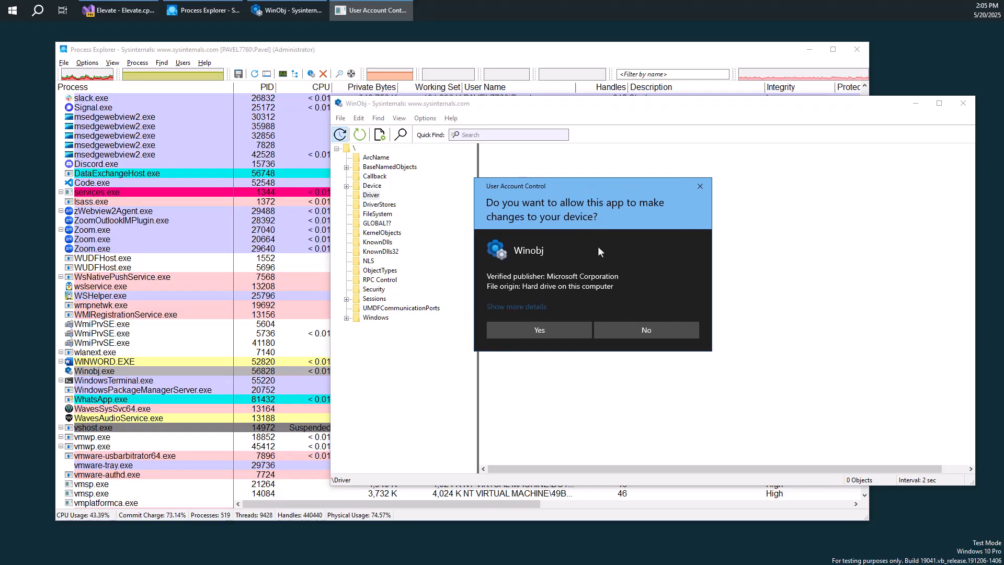
{"action": "mouse_move", "coordinate": [561, 314]}
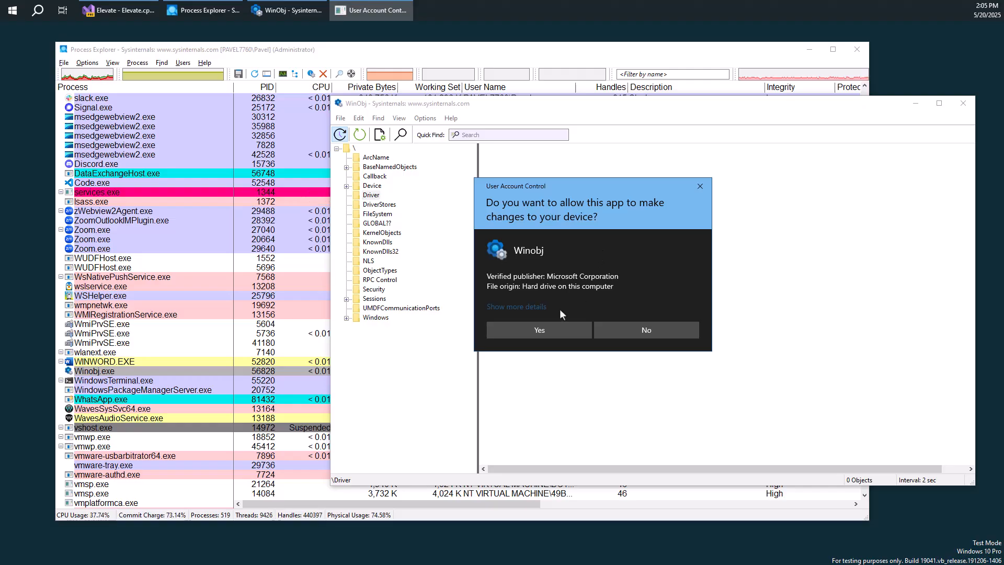
{"action": "mouse_move", "coordinate": [547, 284]}
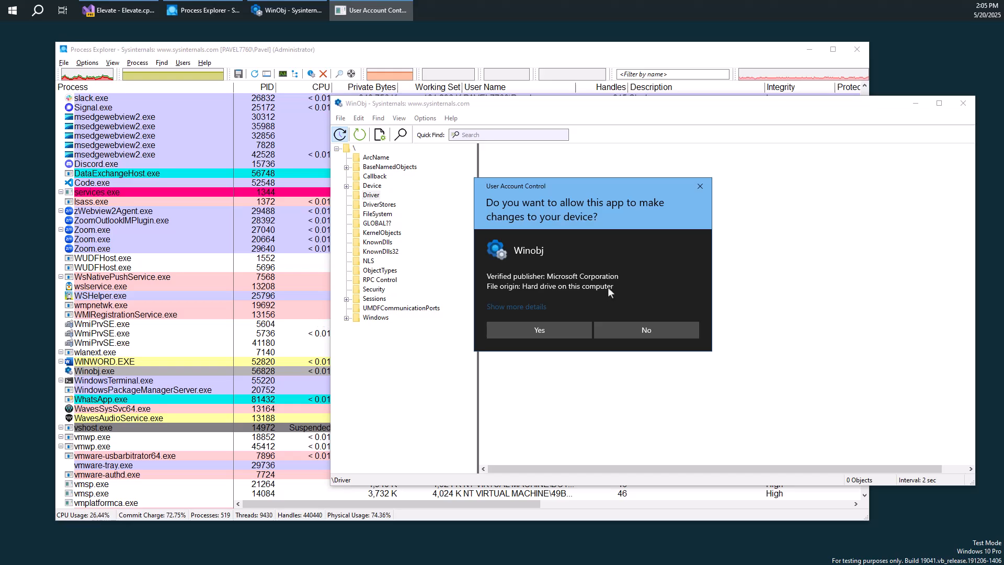
{"action": "left_click", "coordinate": [539, 330]}
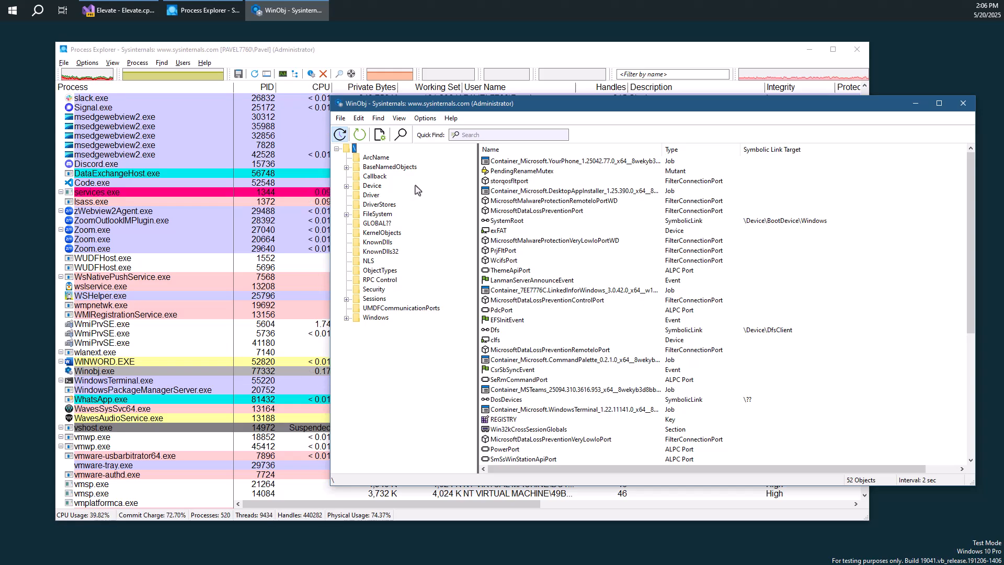
{"action": "mouse_move", "coordinate": [206, 366]}
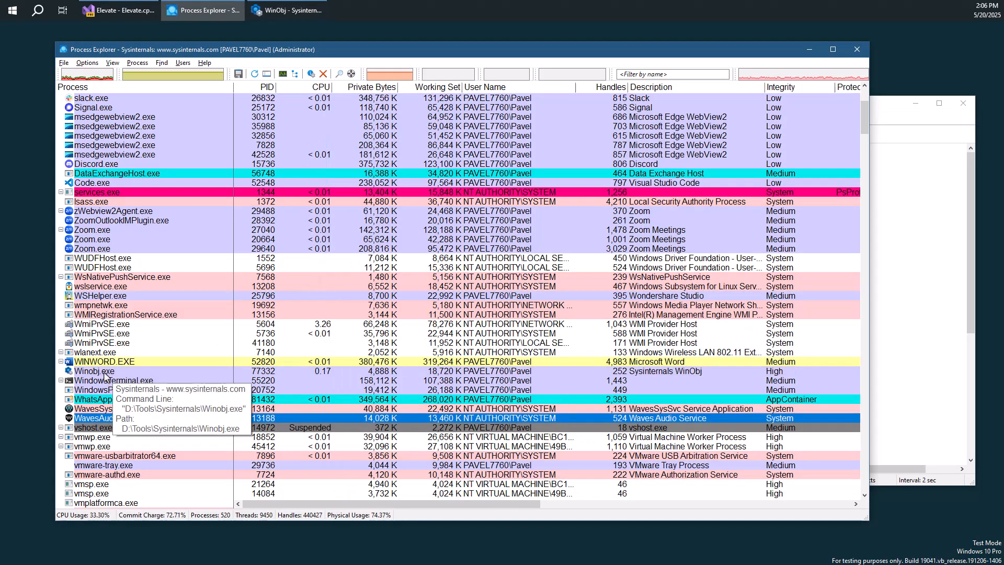
- Inspect elevated Winobj.exe's image details and highlight its non-existent parent PID 56828
{"action": "double_click", "coordinate": [95, 371]}
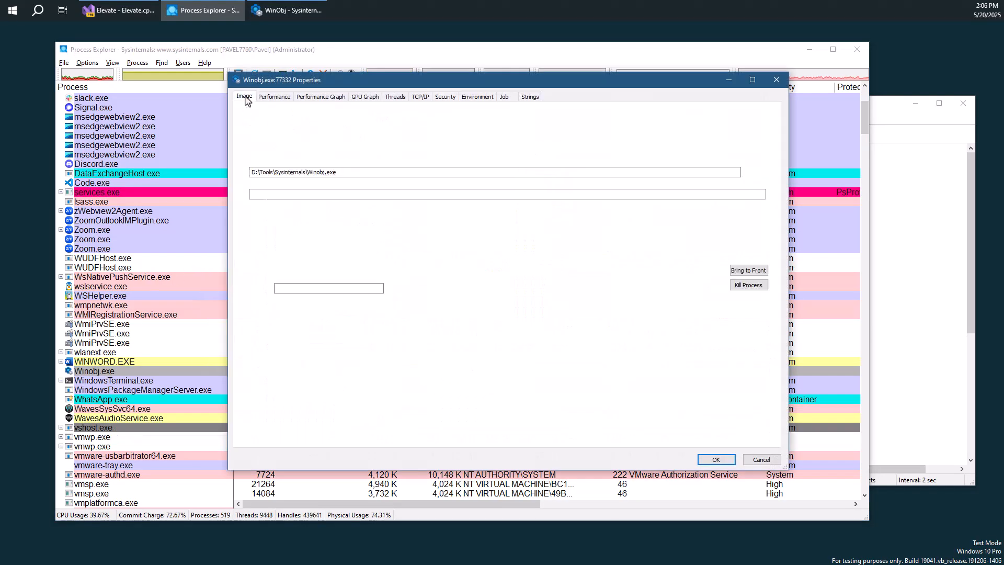
{"action": "left_click", "coordinate": [244, 96]}
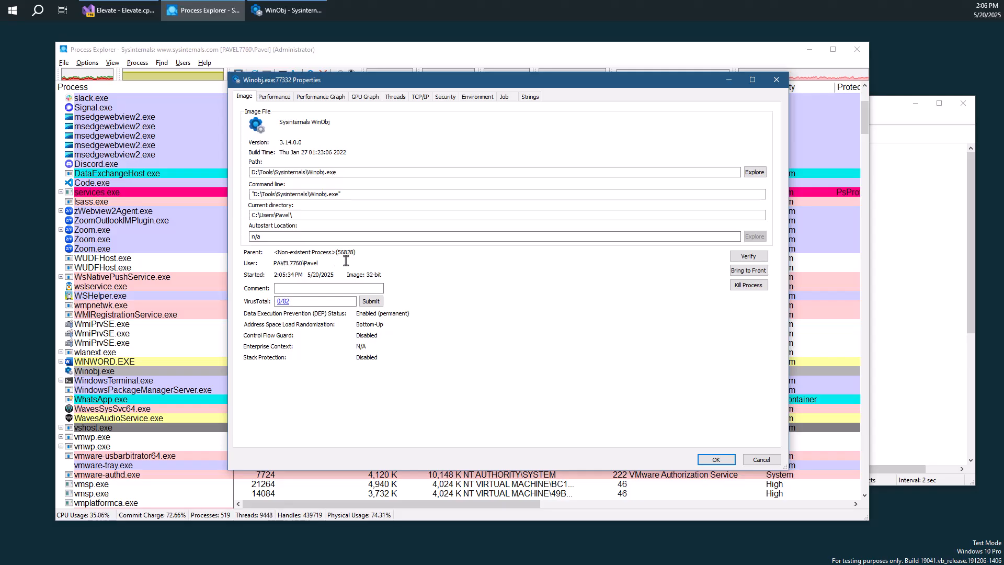
{"action": "double_click", "coordinate": [345, 253]}
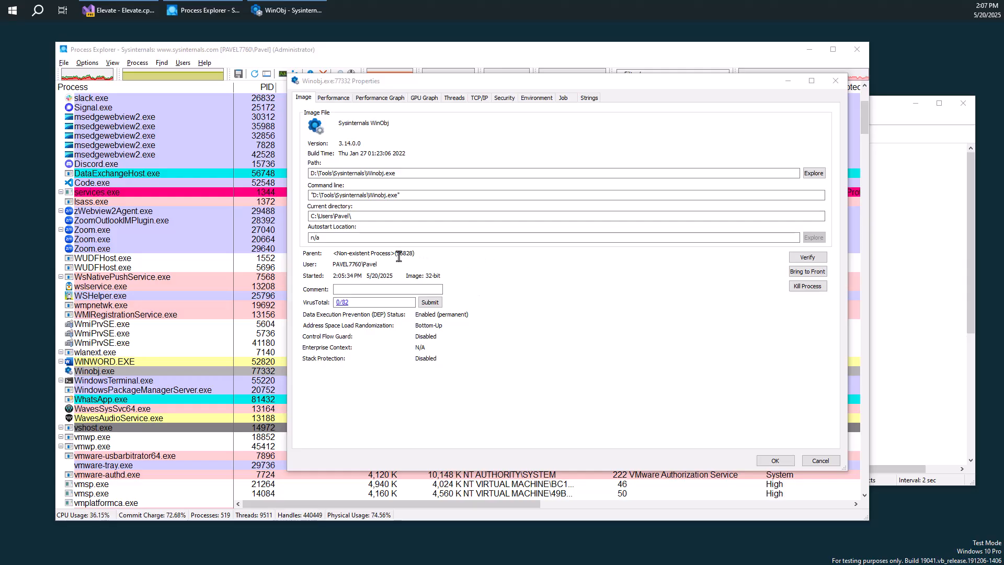
{"action": "double_click", "coordinate": [403, 253]}
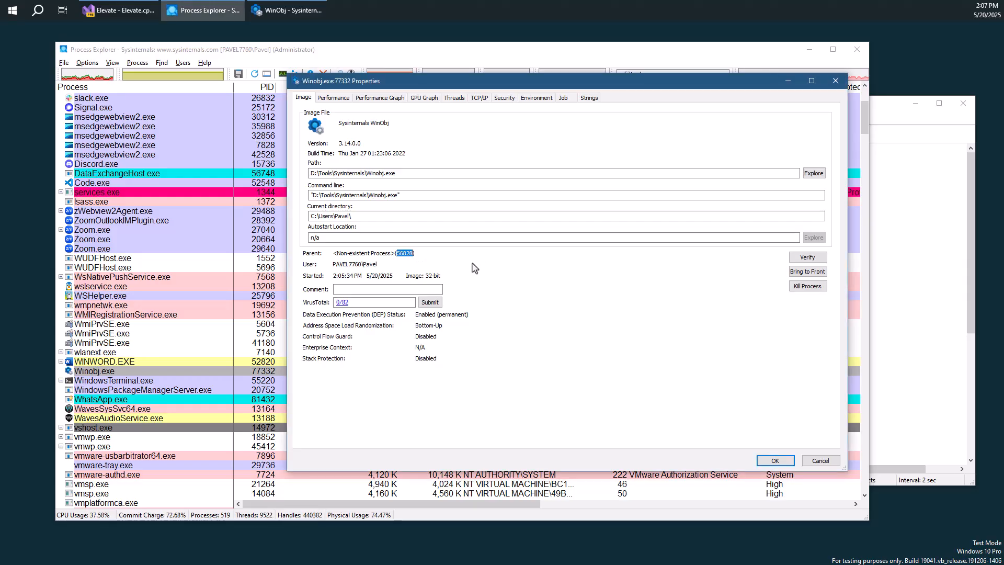
{"action": "mouse_move", "coordinate": [484, 269]}
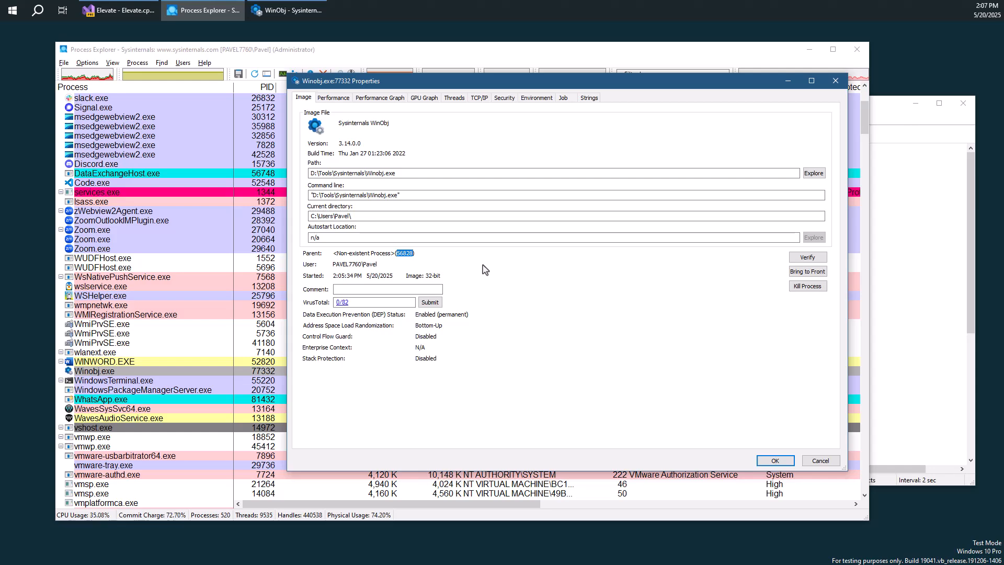
{"action": "mouse_move", "coordinate": [473, 273]}
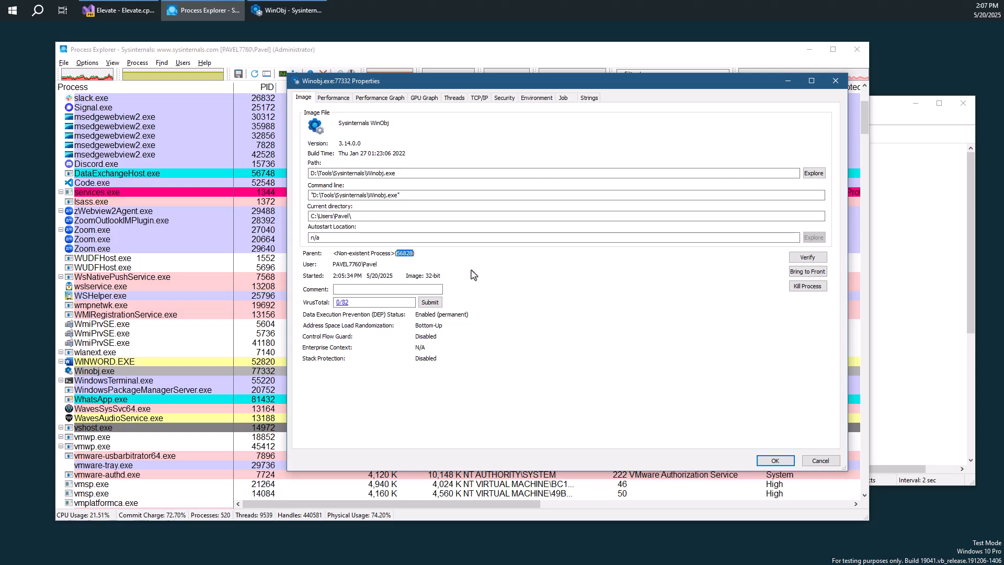
{"action": "mouse_move", "coordinate": [420, 261]}
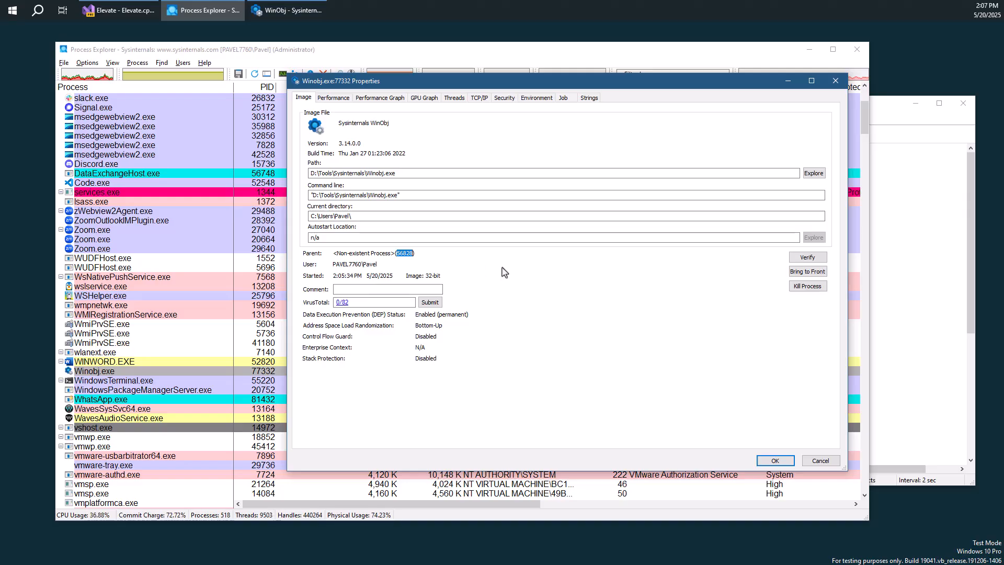
{"action": "mouse_move", "coordinate": [505, 265]}
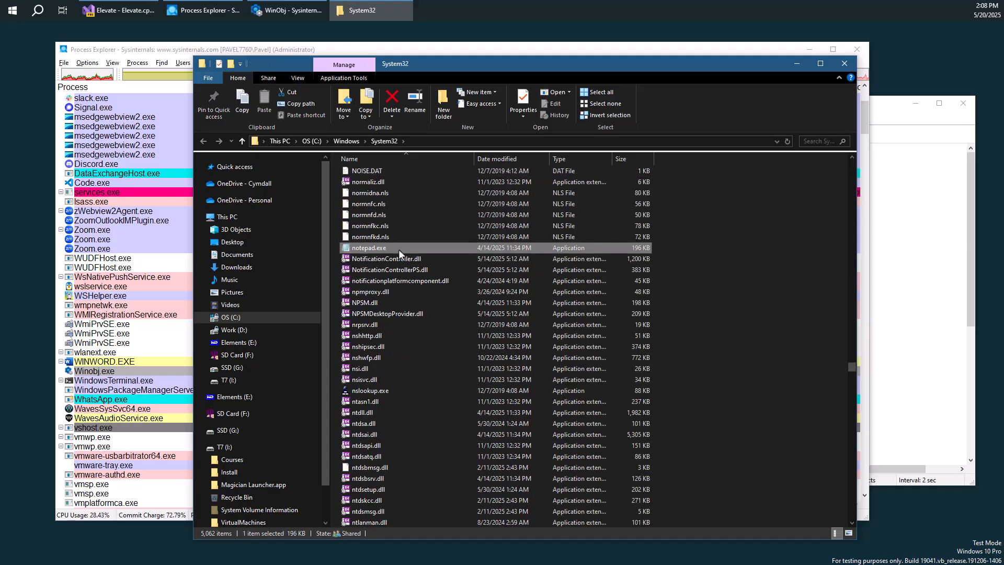
- Launch notepad.exe from System32 with Run as administrator
{"action": "right_click", "coordinate": [370, 248]}
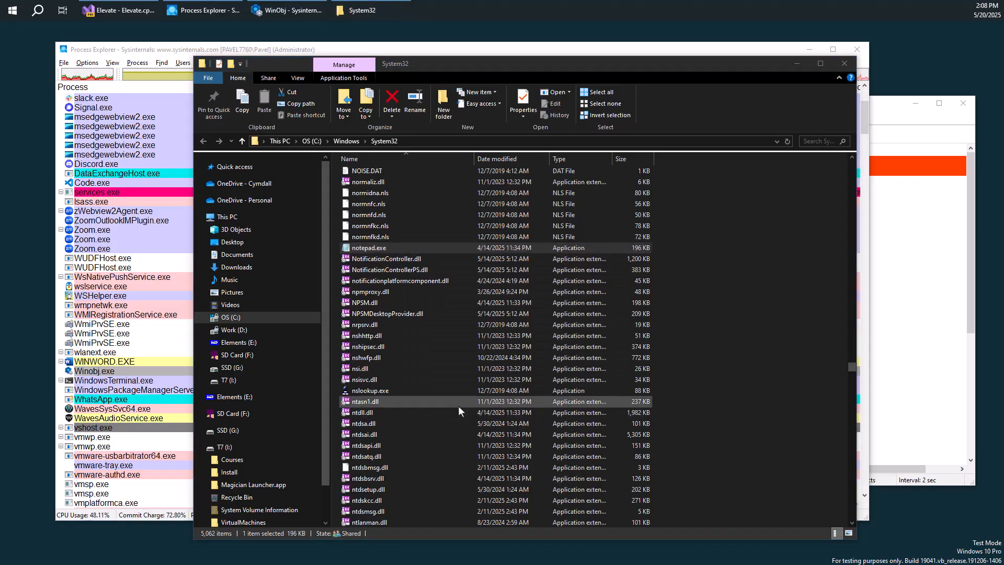
{"action": "double_click", "coordinate": [368, 248]}
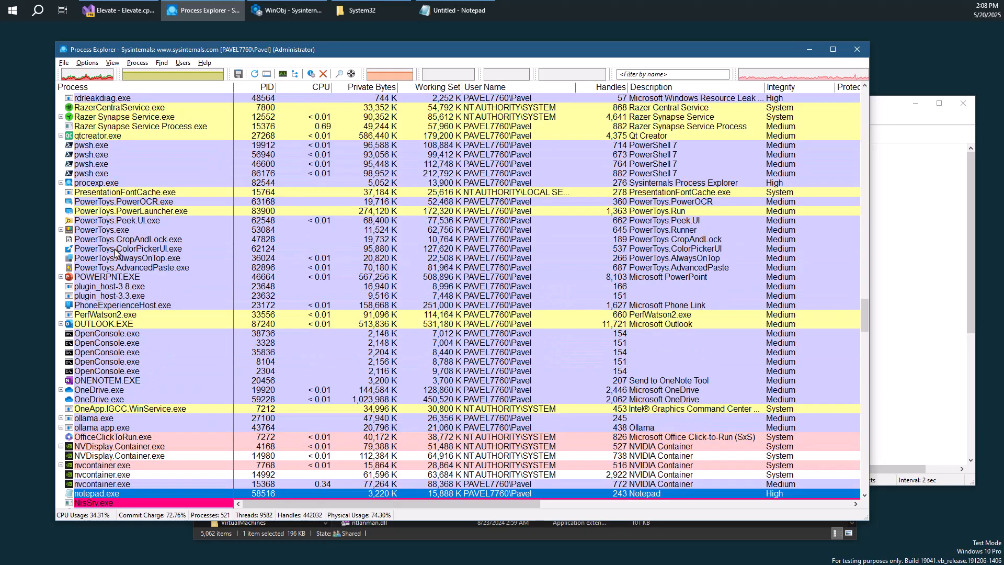
{"action": "double_click", "coordinate": [95, 492]}
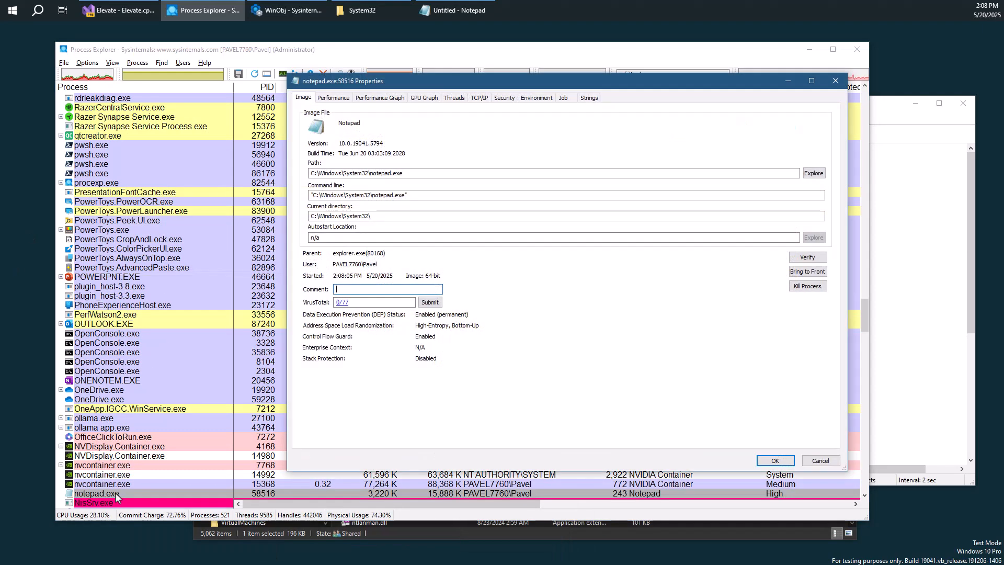
{"action": "double_click", "coordinate": [353, 252]}
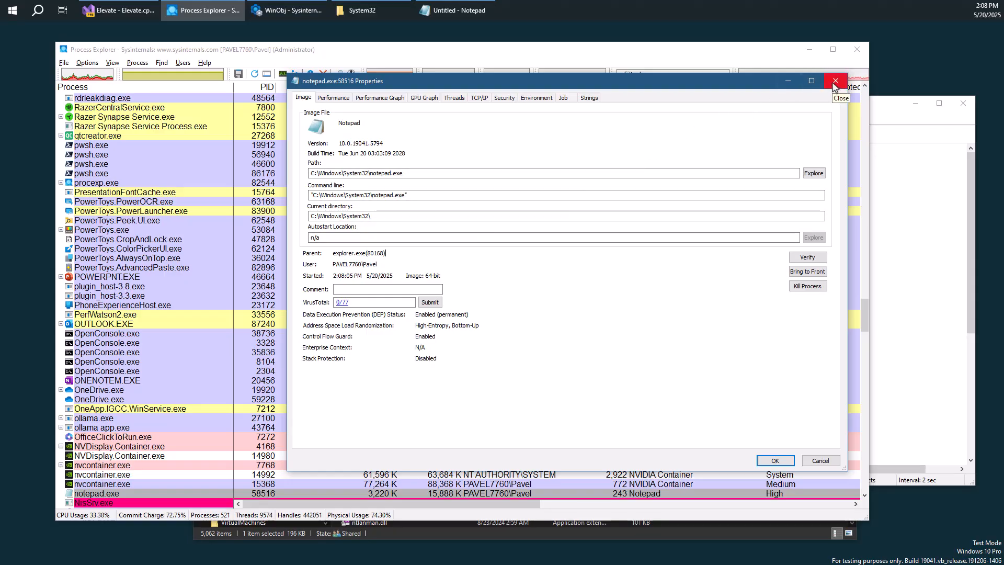
{"action": "left_click", "coordinate": [834, 81]}
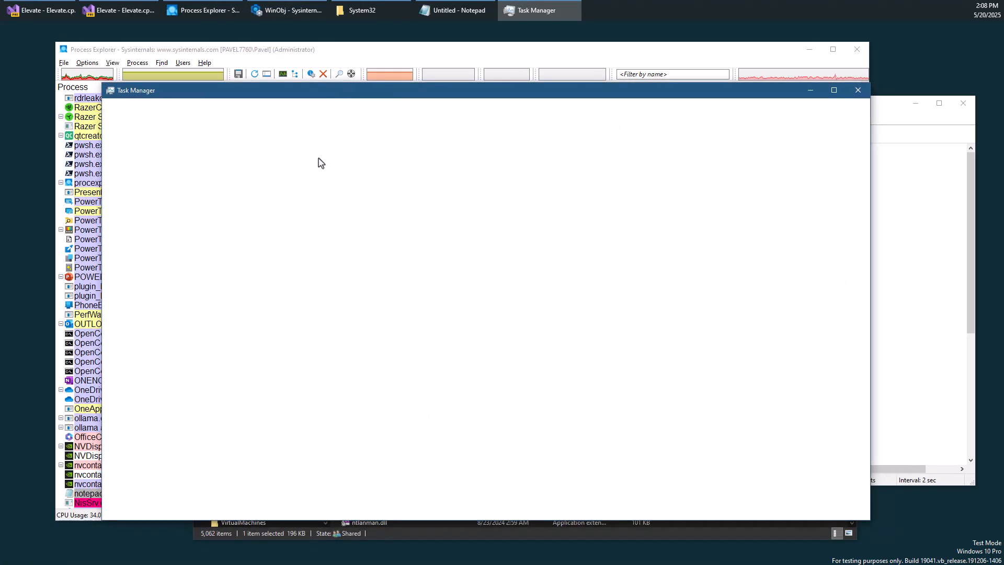
{"action": "mouse_move", "coordinate": [858, 90]}
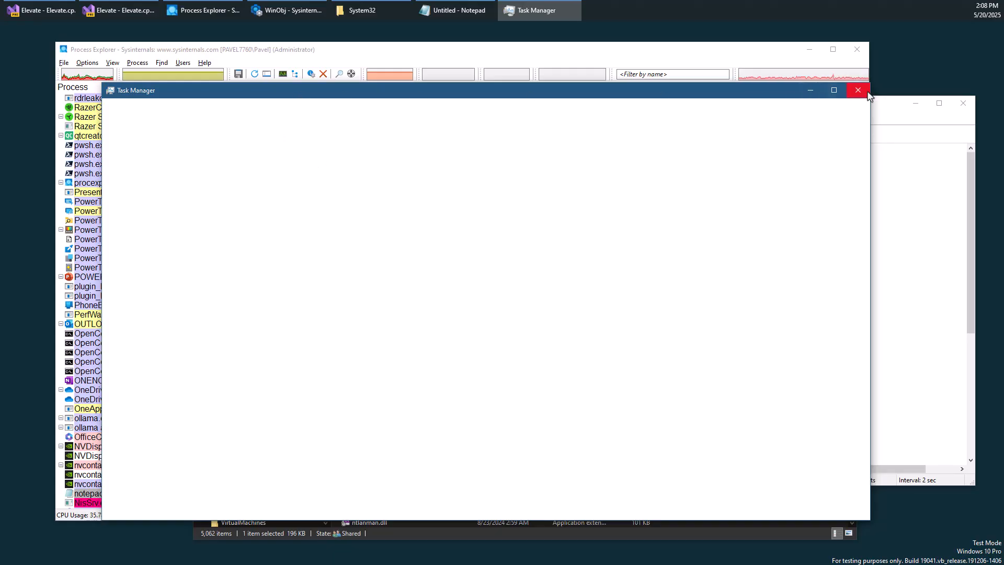
- Review the Windows services list, including the Application Information service, and close Task Manager
{"action": "left_click", "coordinate": [856, 90]}
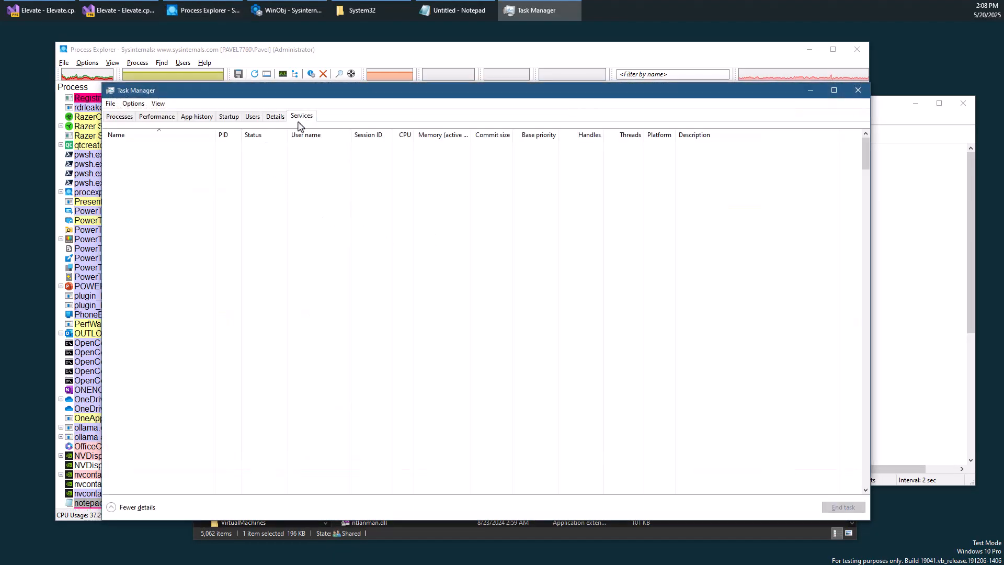
{"action": "left_click", "coordinate": [301, 116]}
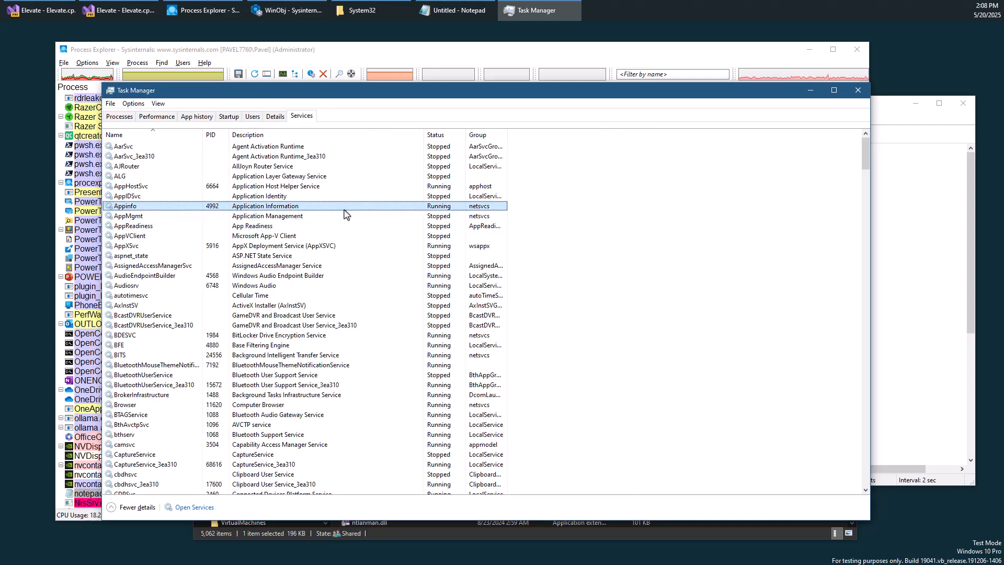
{"action": "right_click", "coordinate": [124, 206]}
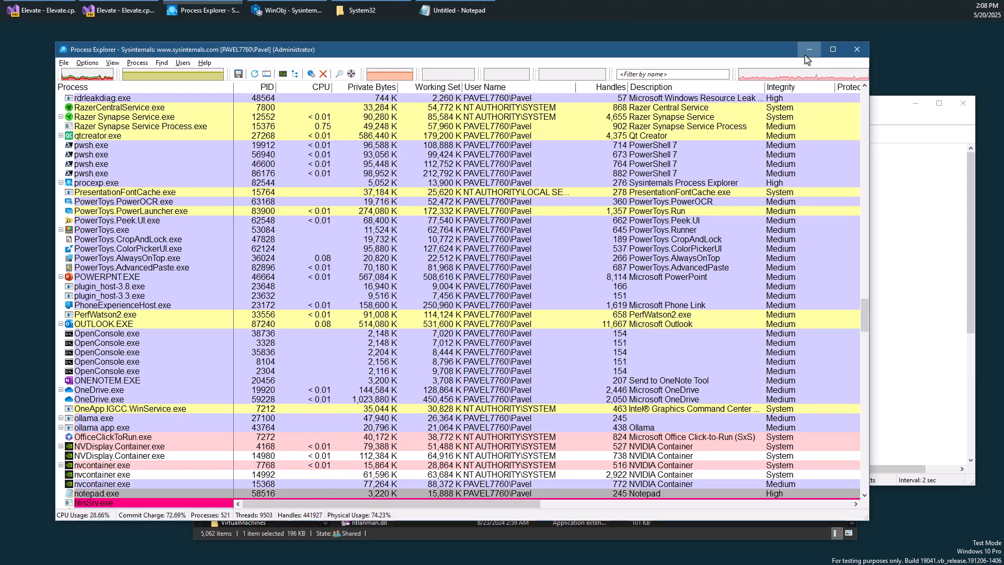
- Return to WinObj, select the exFAT device object, then close WinObj
{"action": "left_click", "coordinate": [370, 10]}
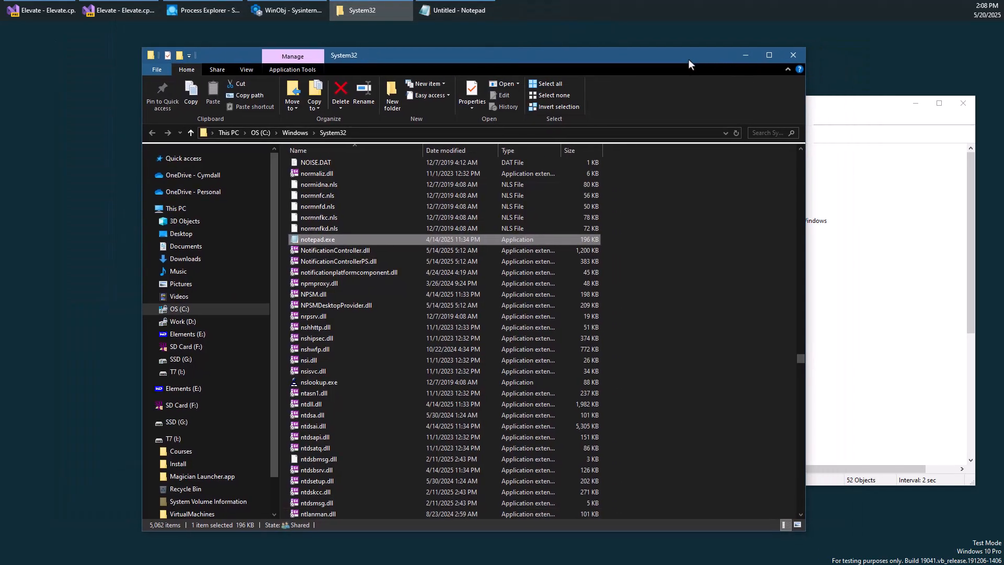
{"action": "left_click", "coordinate": [286, 10]}
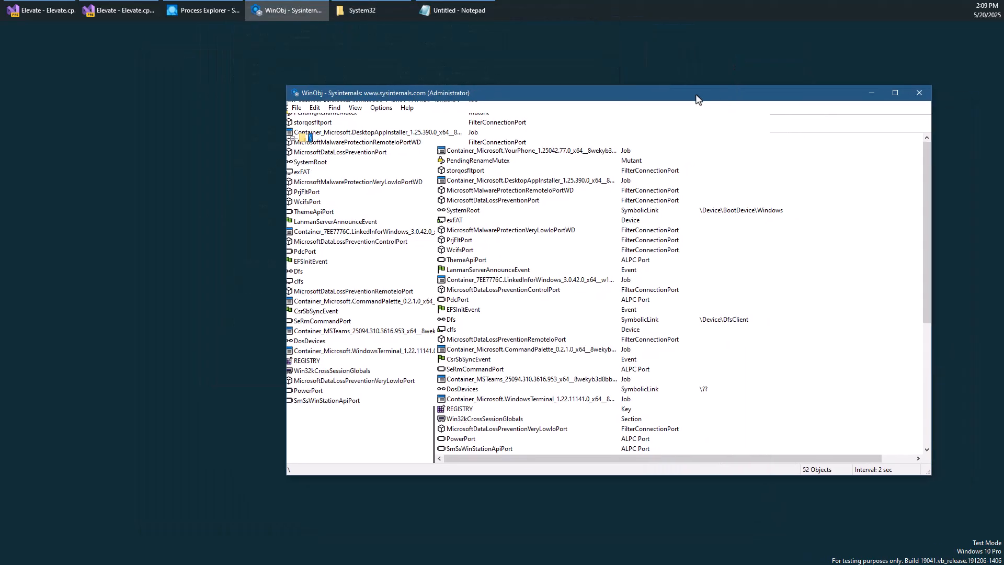
{"action": "left_click", "coordinate": [455, 220]}
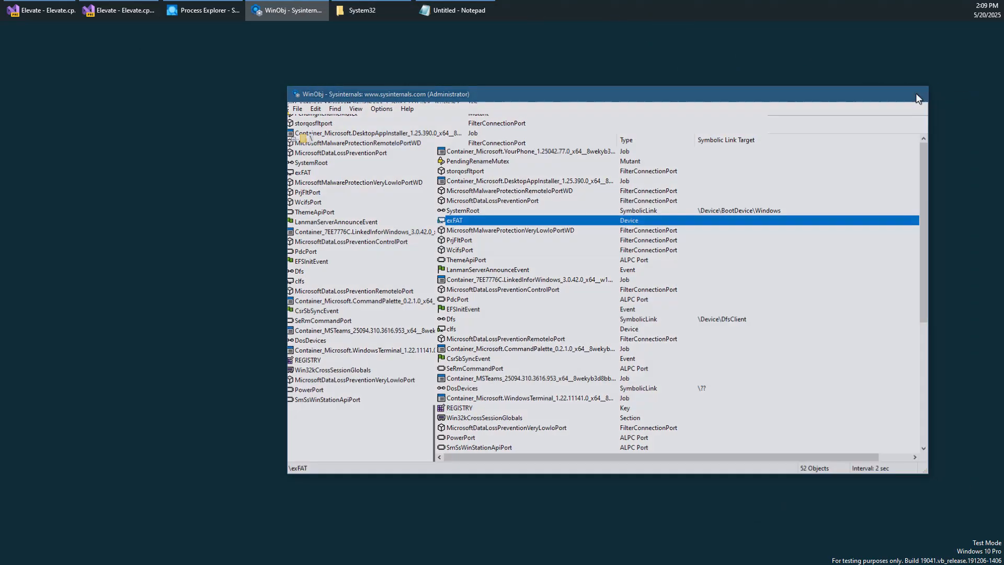
{"action": "left_click", "coordinate": [371, 11]}
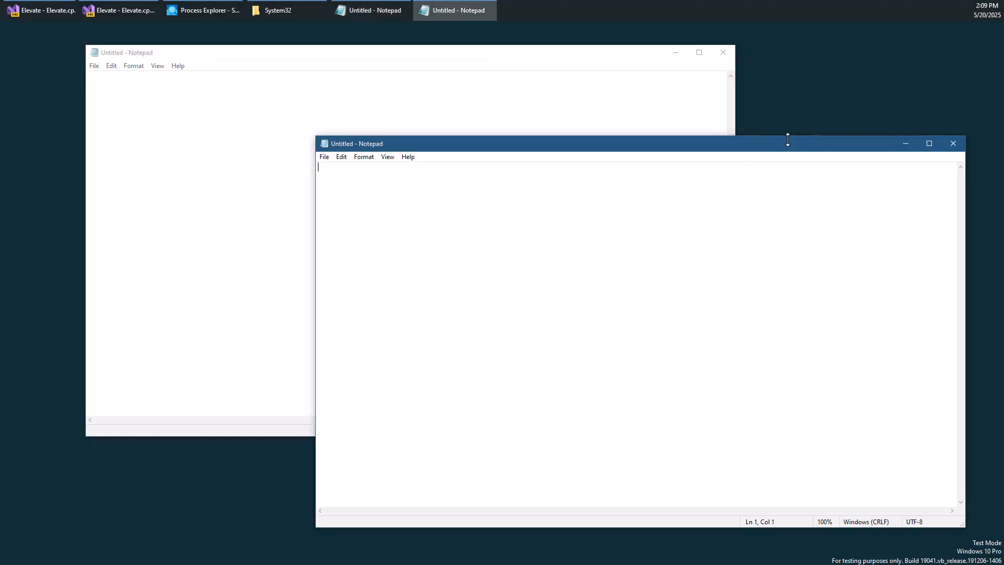
{"action": "mouse_move", "coordinate": [318, 92]}
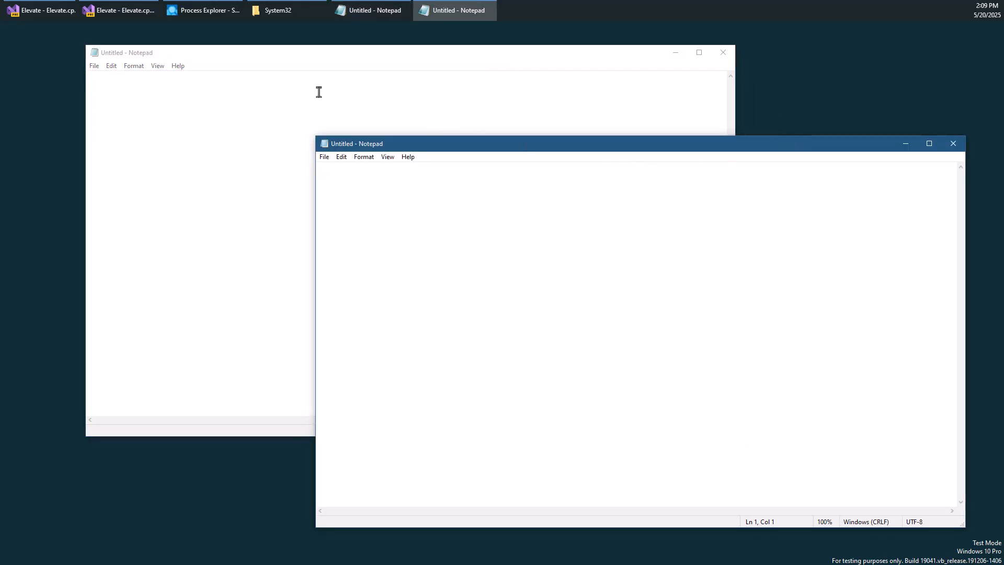
- Focus the first Notepad window before returning to Process Explorer's two notepad.exe entries
{"action": "left_click", "coordinate": [202, 10]}
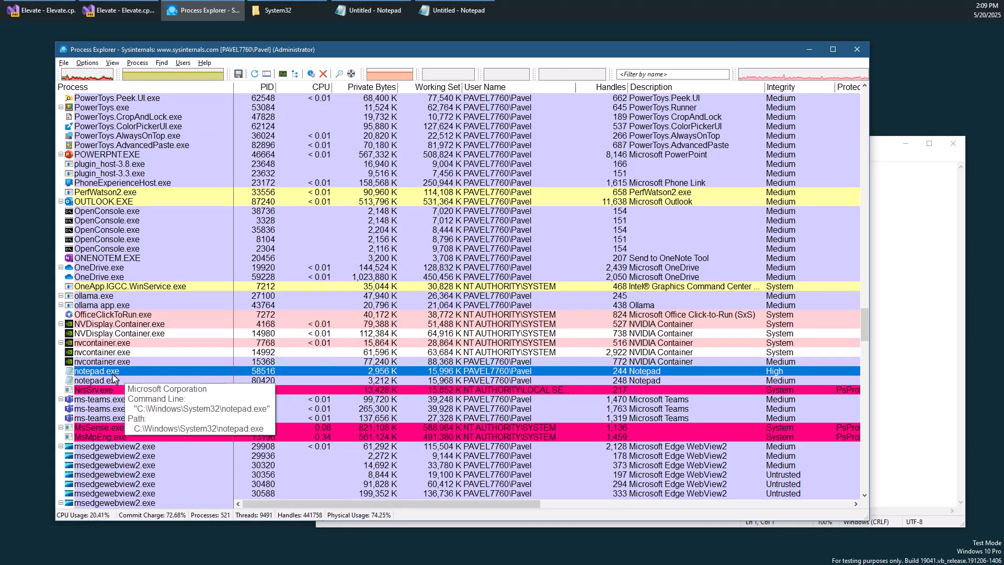
- Select the Medium-integrity and then the High-integrity notepad.exe processes for their properties
{"action": "left_click", "coordinate": [96, 380]}
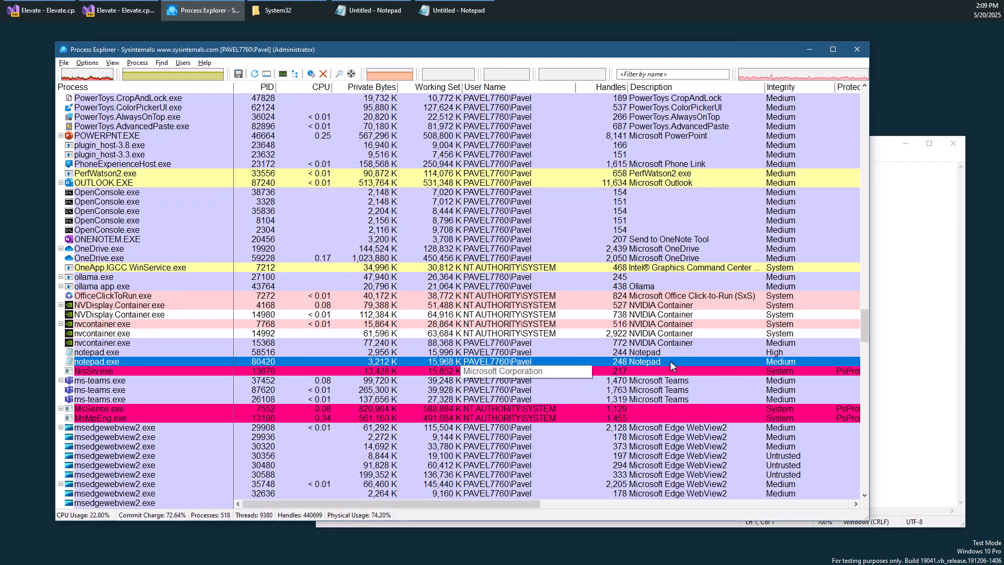
{"action": "mouse_move", "coordinate": [152, 372]}
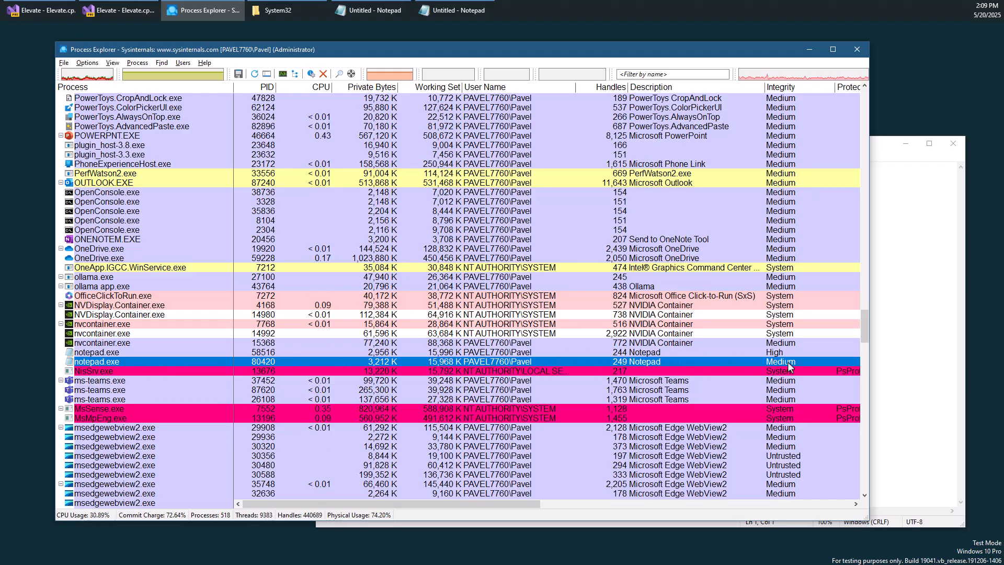
{"action": "left_click", "coordinate": [96, 353]}
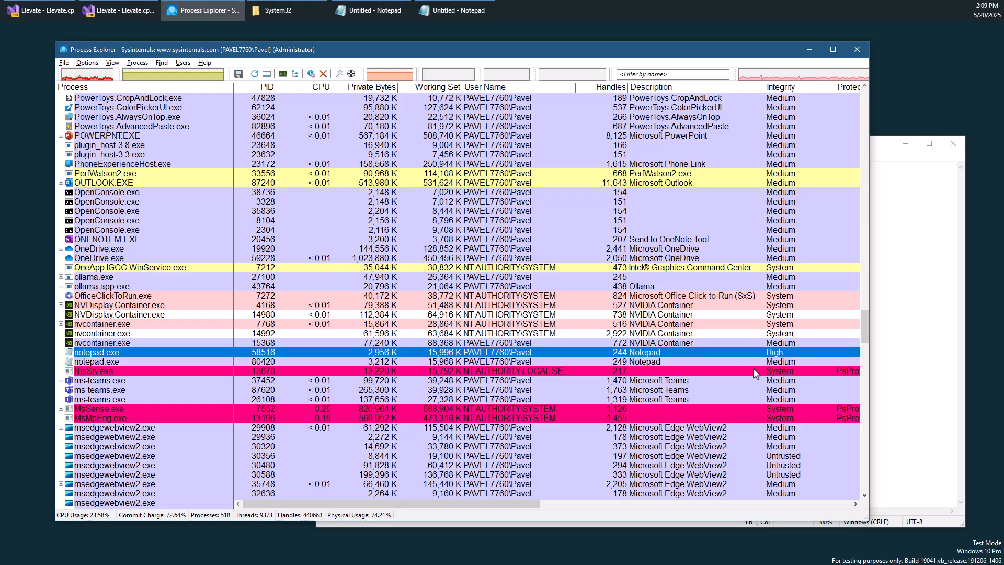
{"action": "mouse_move", "coordinate": [159, 362]}
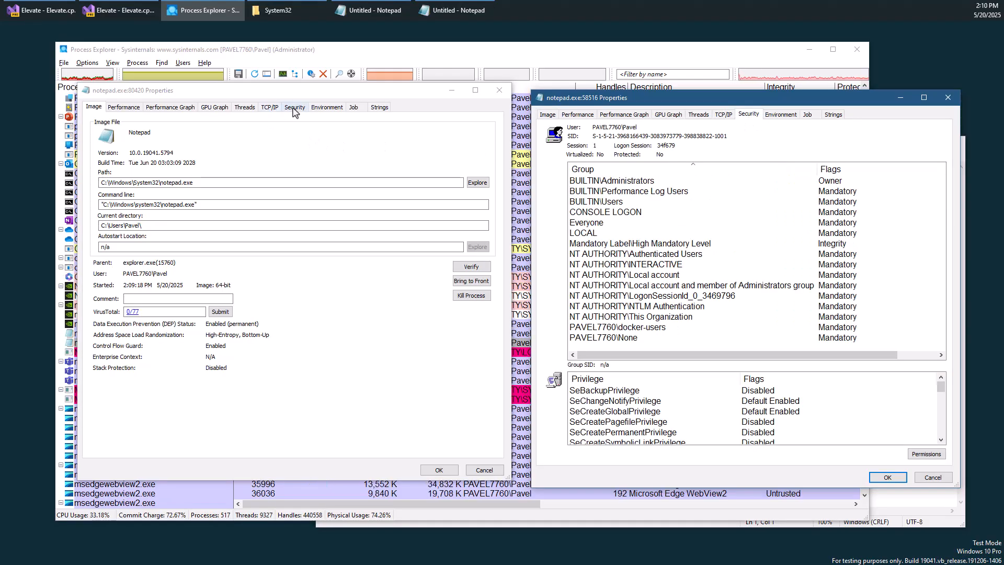
- Review the standard notepad's security groups, step through its privileges and highlight its session number
{"action": "left_click", "coordinate": [294, 107]}
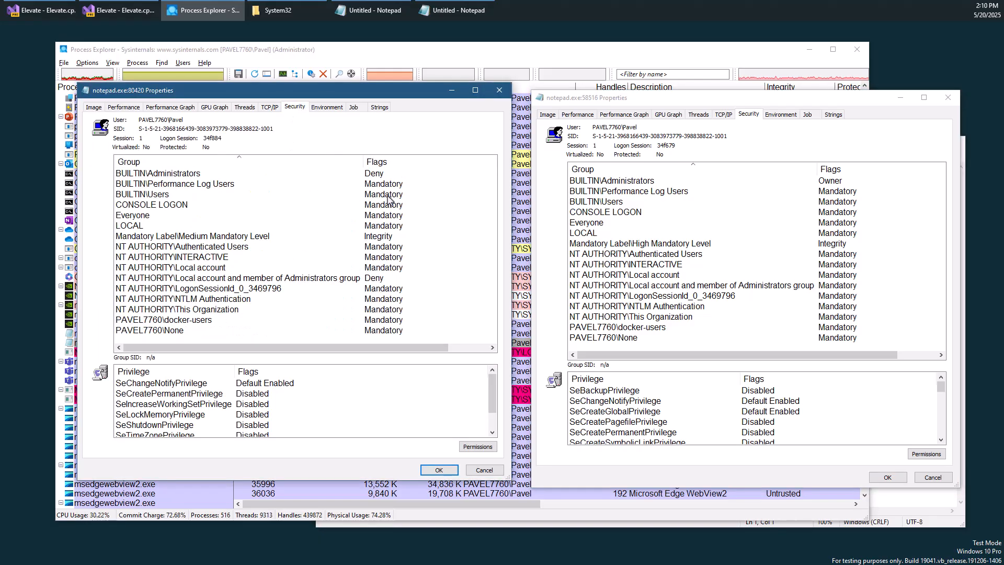
{"action": "mouse_move", "coordinate": [360, 227]}
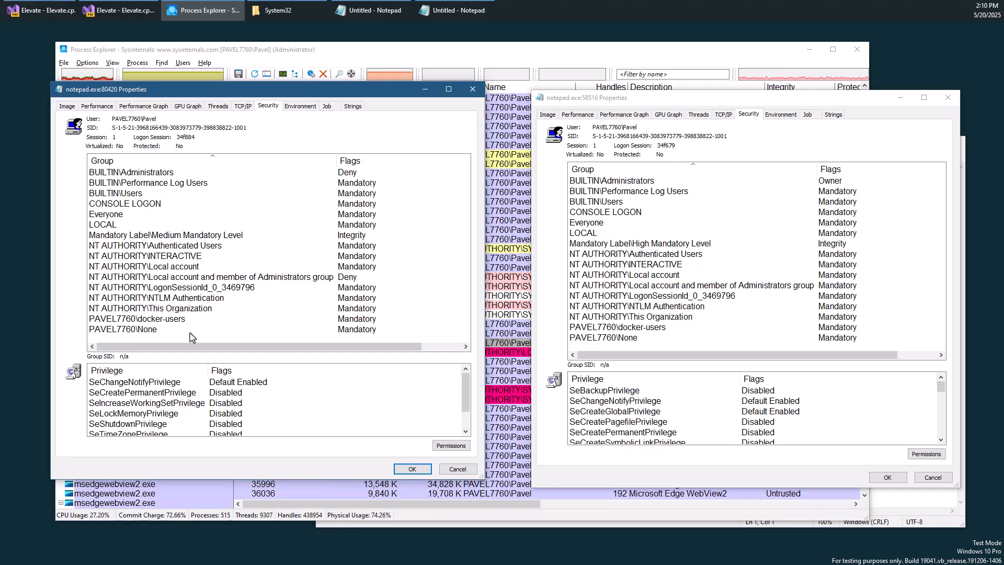
{"action": "left_click", "coordinate": [133, 382]}
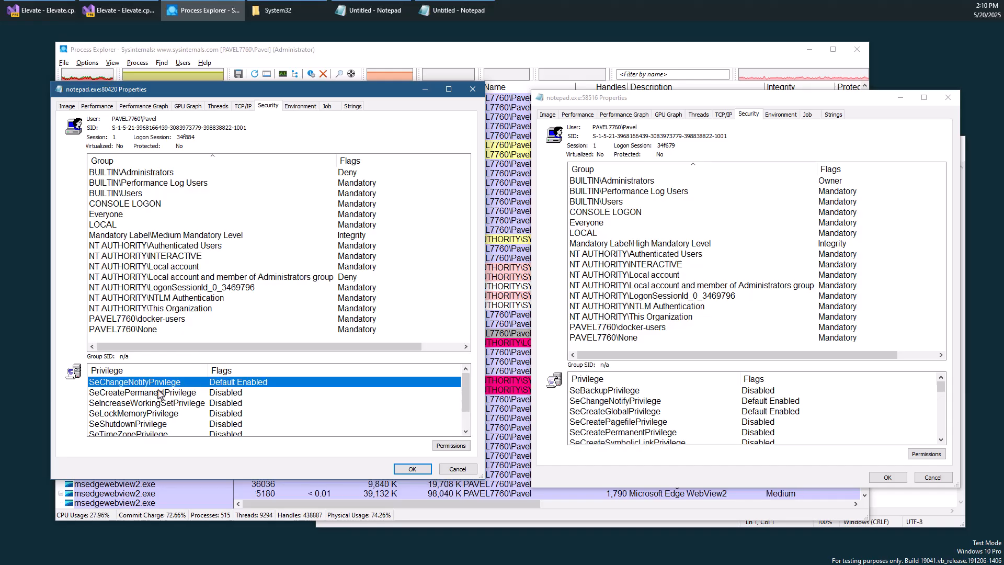
{"action": "left_click", "coordinate": [141, 393]}
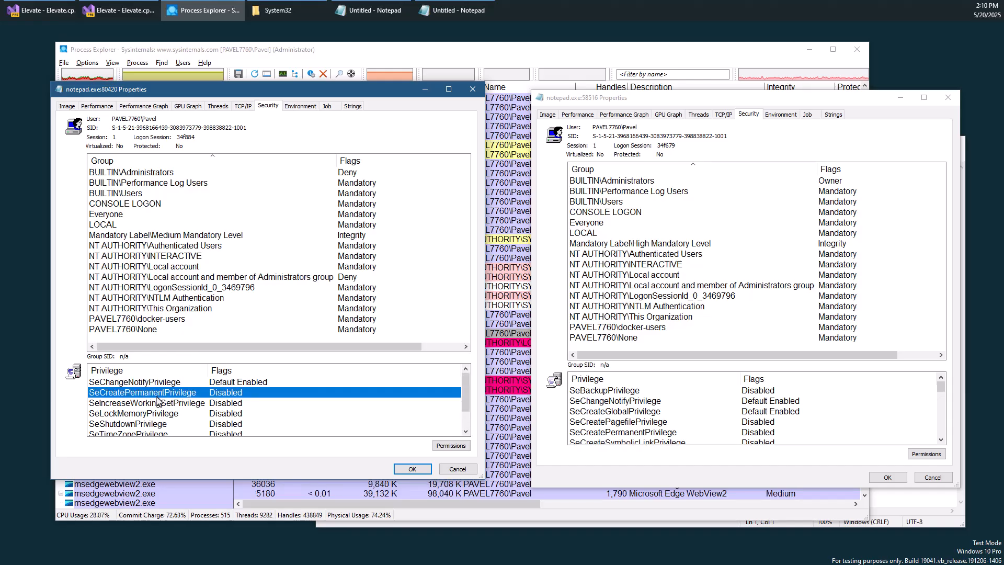
{"action": "left_click", "coordinate": [154, 433]}
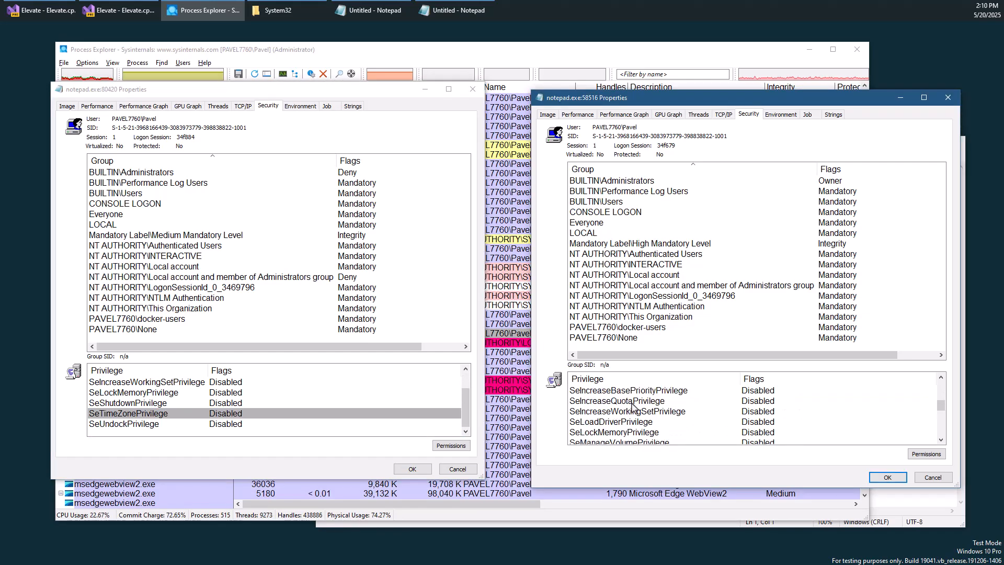
{"action": "scroll", "scroll_direction": "down", "scroll_amount": 3}
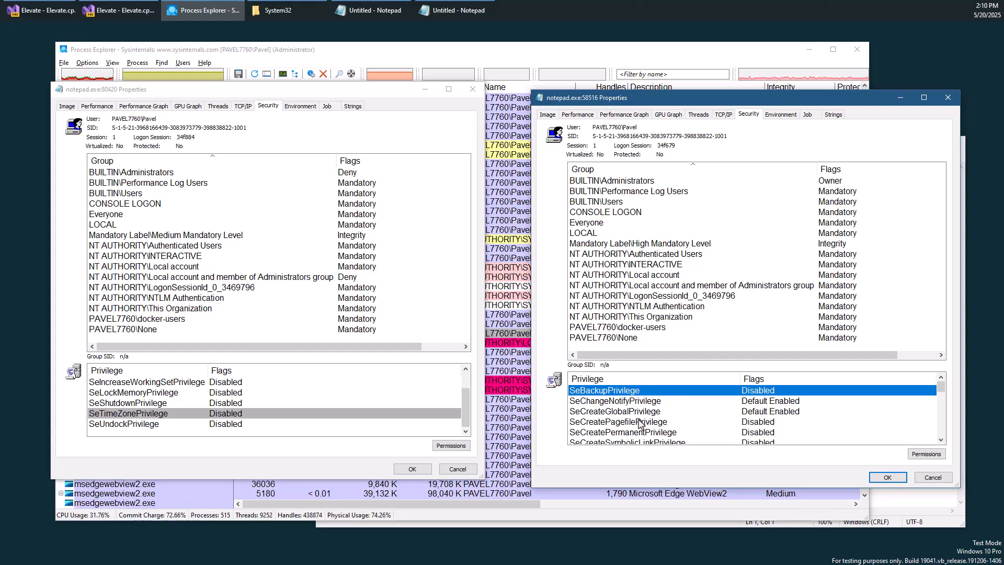
{"action": "mouse_move", "coordinate": [649, 436]}
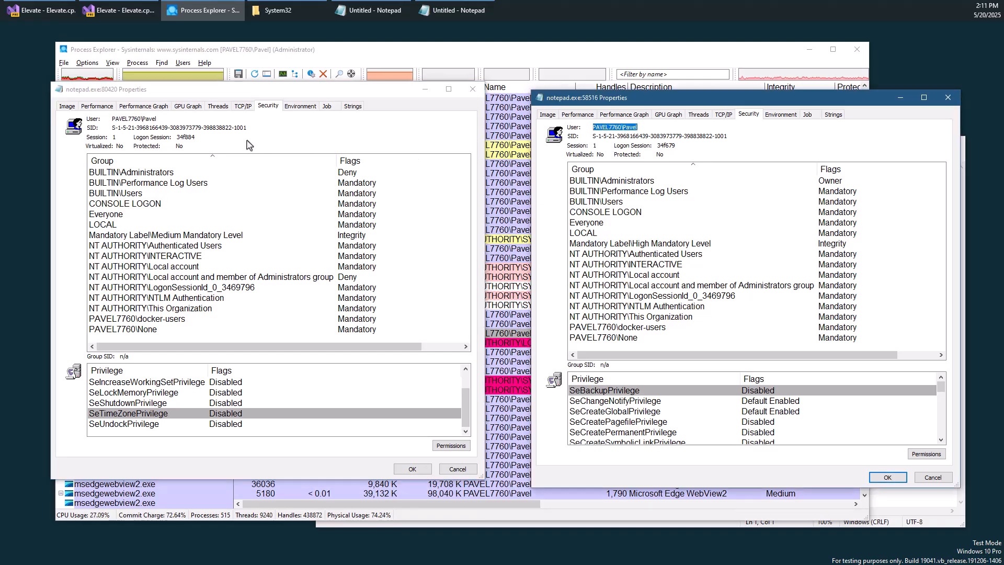
{"action": "mouse_move", "coordinate": [759, 224]}
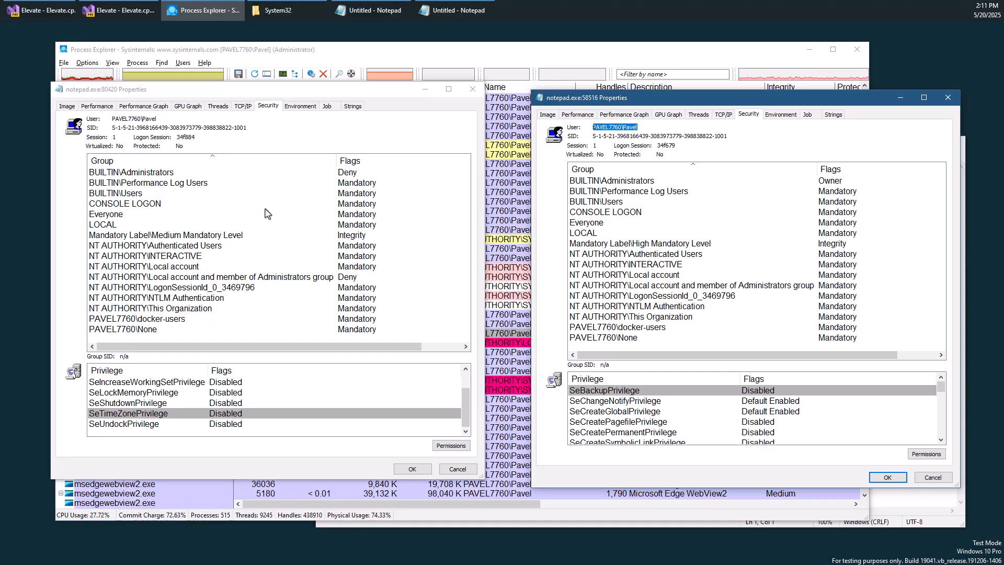
{"action": "double_click", "coordinate": [184, 137]}
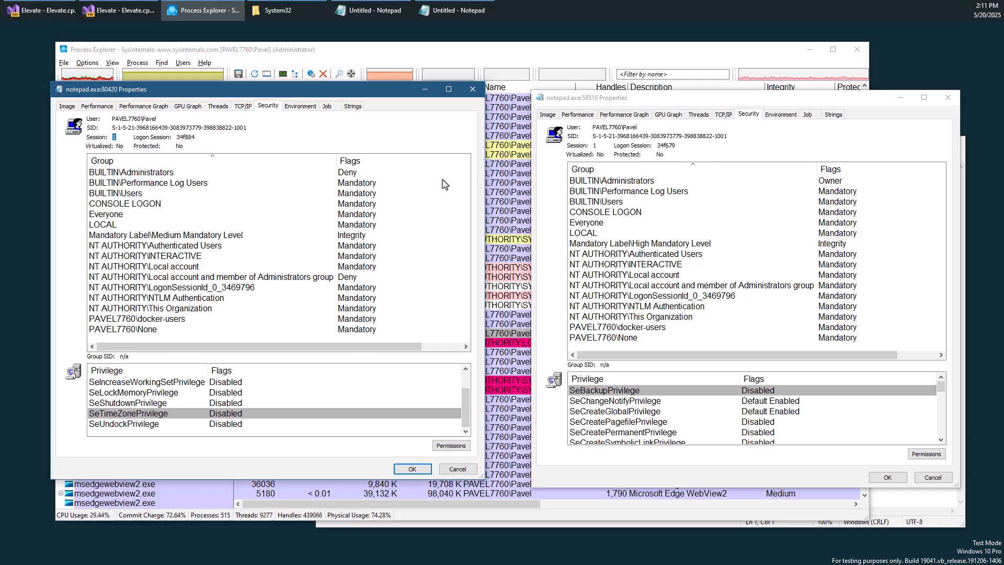
{"action": "mouse_move", "coordinate": [652, 160]}
{"action": "type", "text": "regedit"}
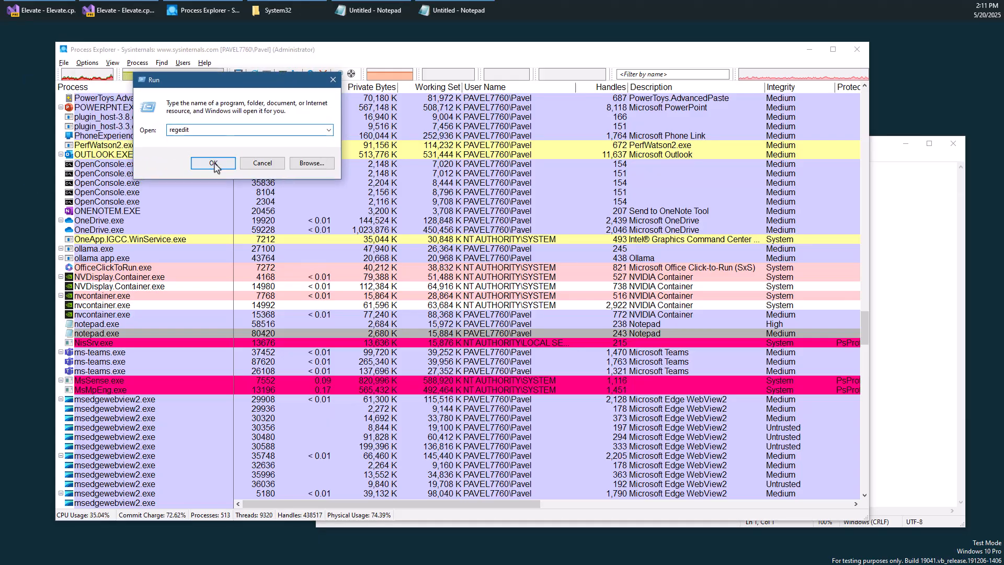
- Run regedit from Process Explorer, triggering the Registry Editor UAC prompt
{"action": "left_click", "coordinate": [213, 163]}
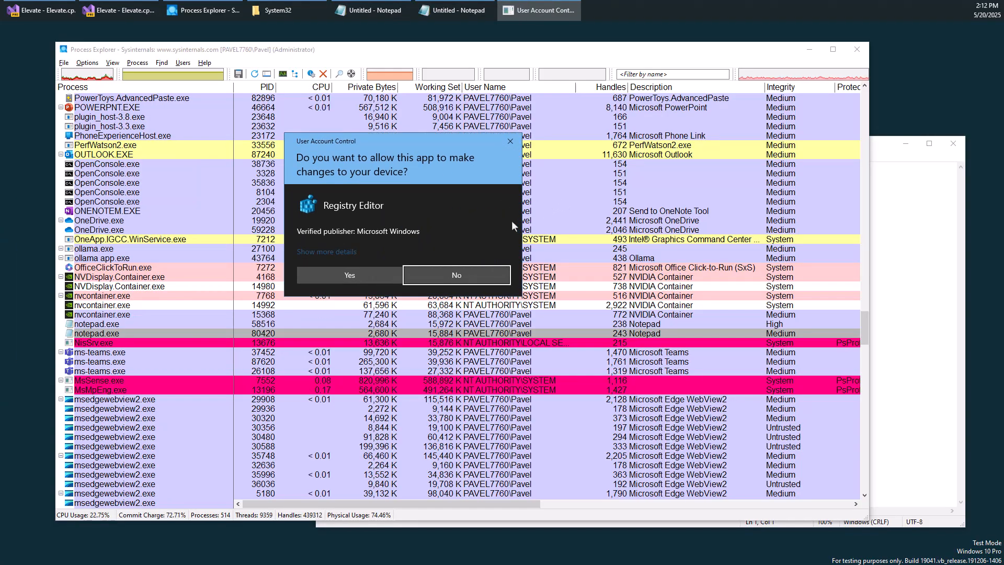
{"action": "mouse_move", "coordinate": [510, 218]}
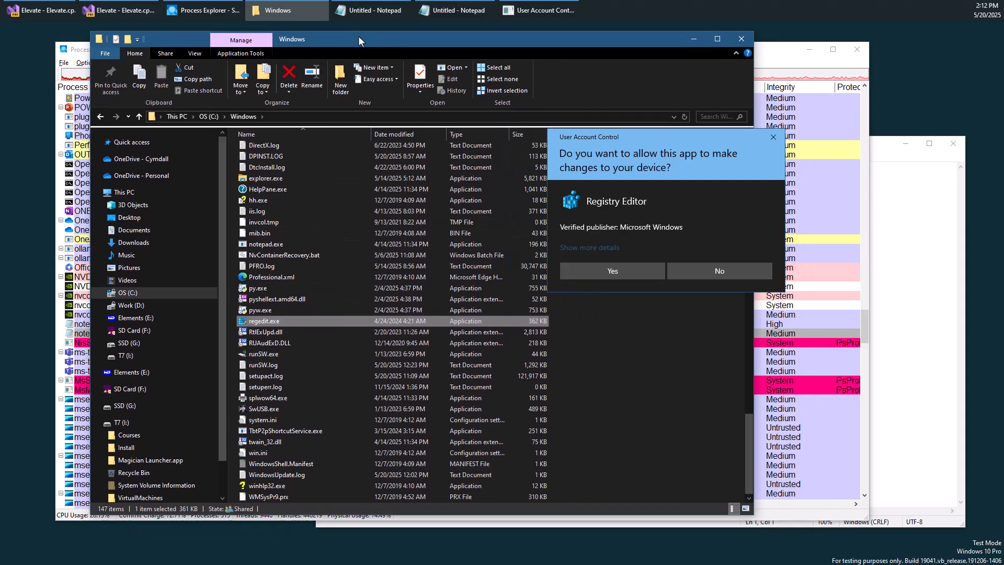
- Show C:\Windows as large icons and select regedit.exe in the listing
{"action": "left_click", "coordinate": [195, 54]}
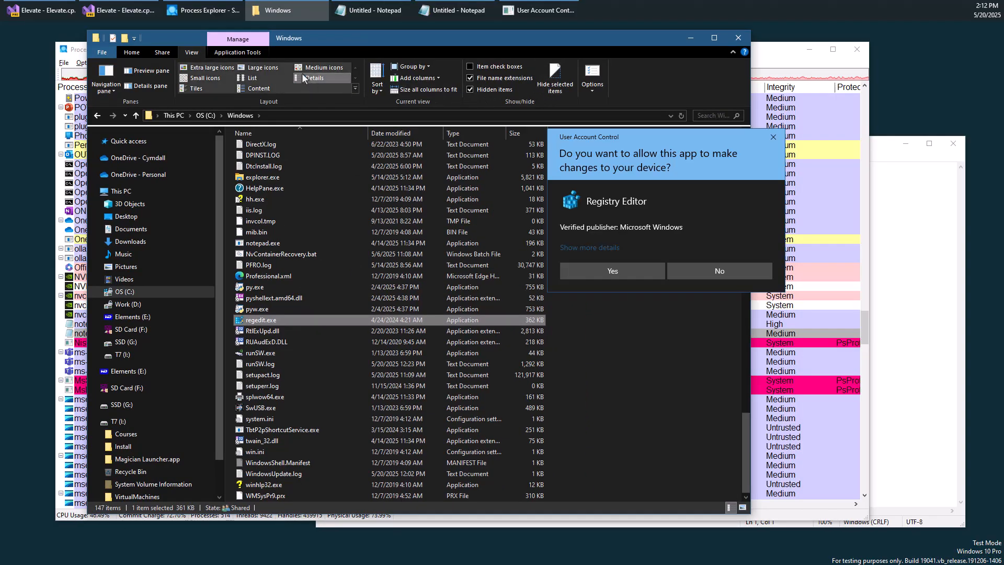
{"action": "left_click", "coordinate": [262, 67]}
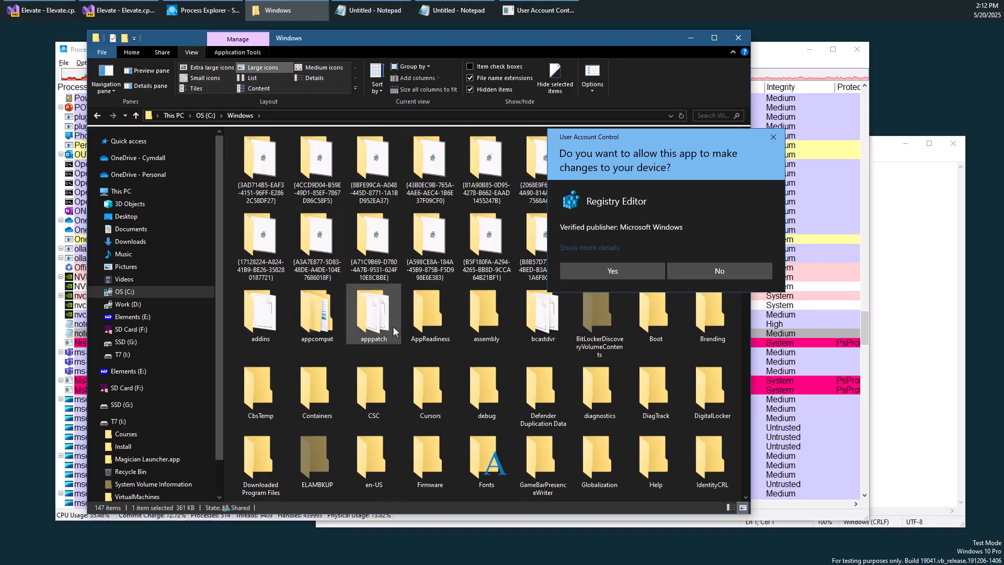
{"action": "scroll", "scroll_direction": "down", "scroll_amount": 3}
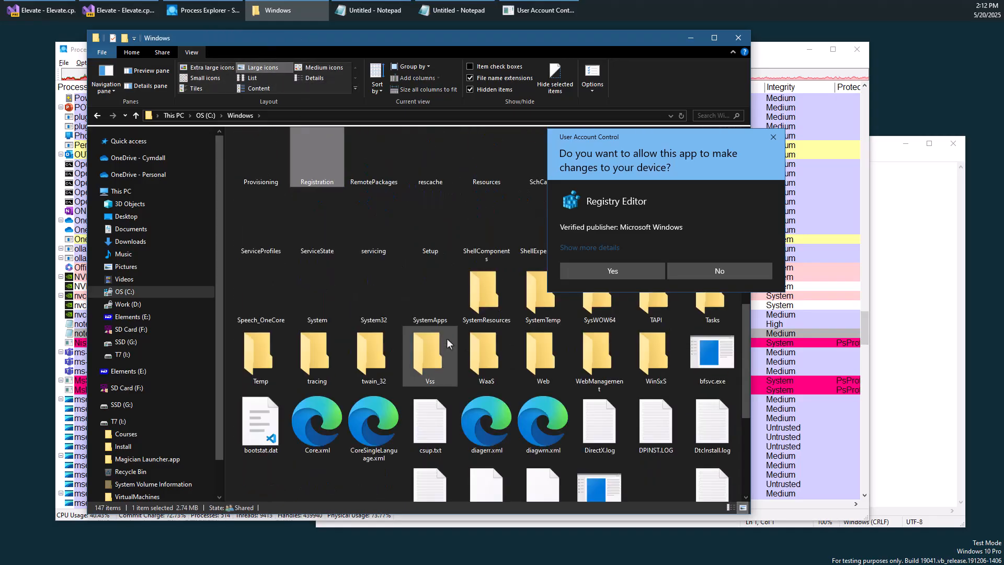
{"action": "scroll", "scroll_direction": "down", "scroll_amount": 3}
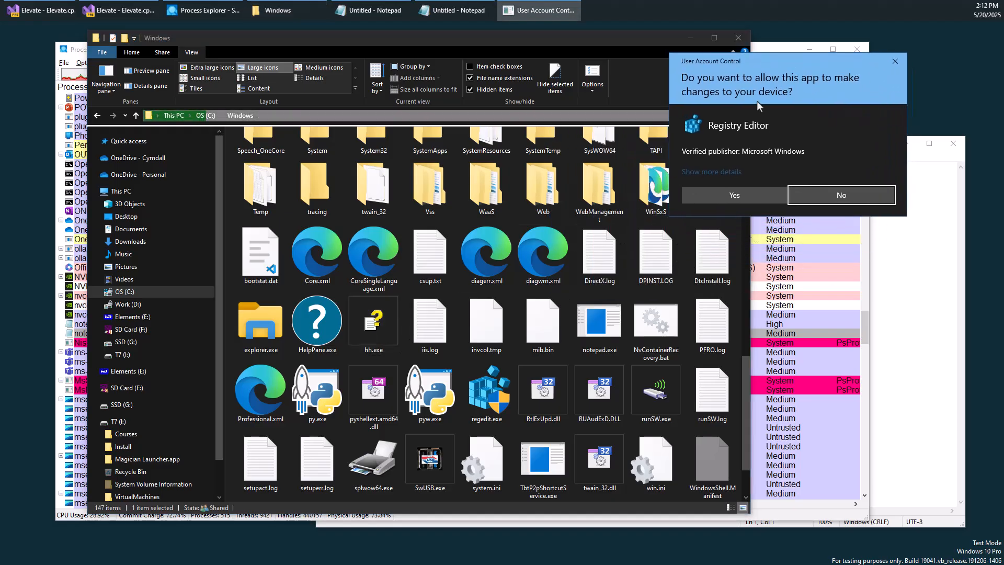
{"action": "left_click", "coordinate": [487, 387]}
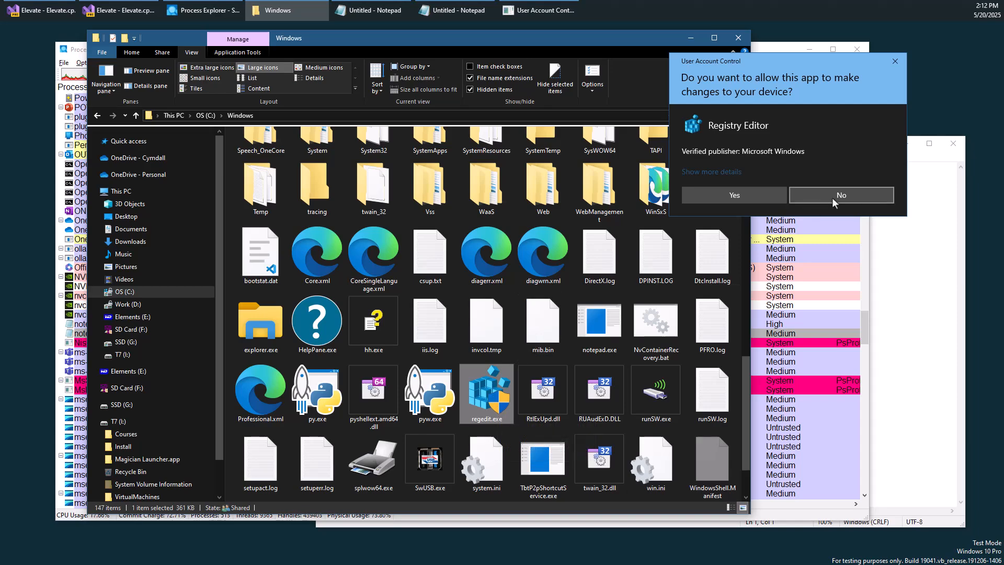
- Decline the User Account Control prompt for Registry Editor with No
{"action": "left_click", "coordinate": [841, 194]}
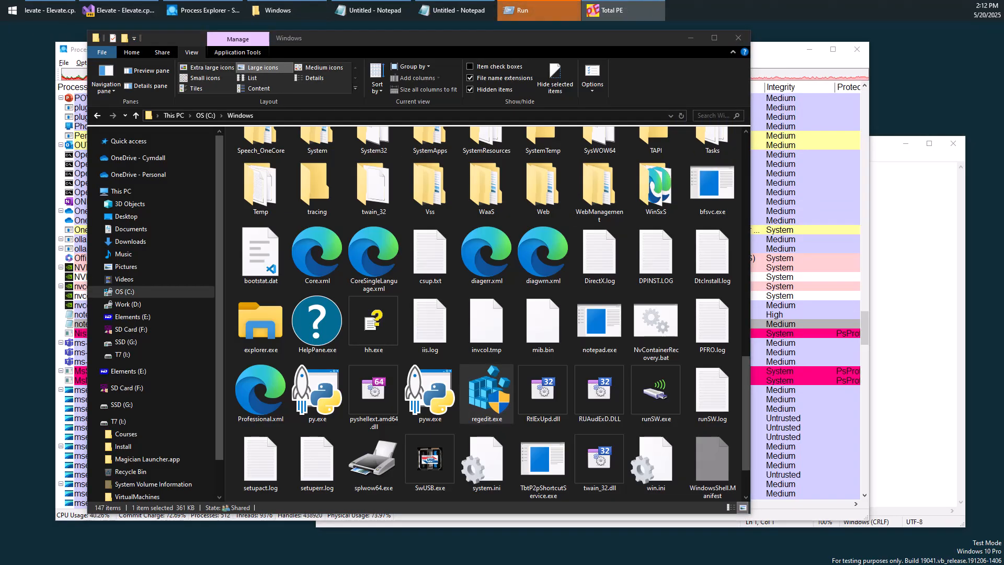
- In Total PE, expand regedit.exe's Group Icon #100 images and its Manifest resource
{"action": "left_click", "coordinate": [621, 10]}
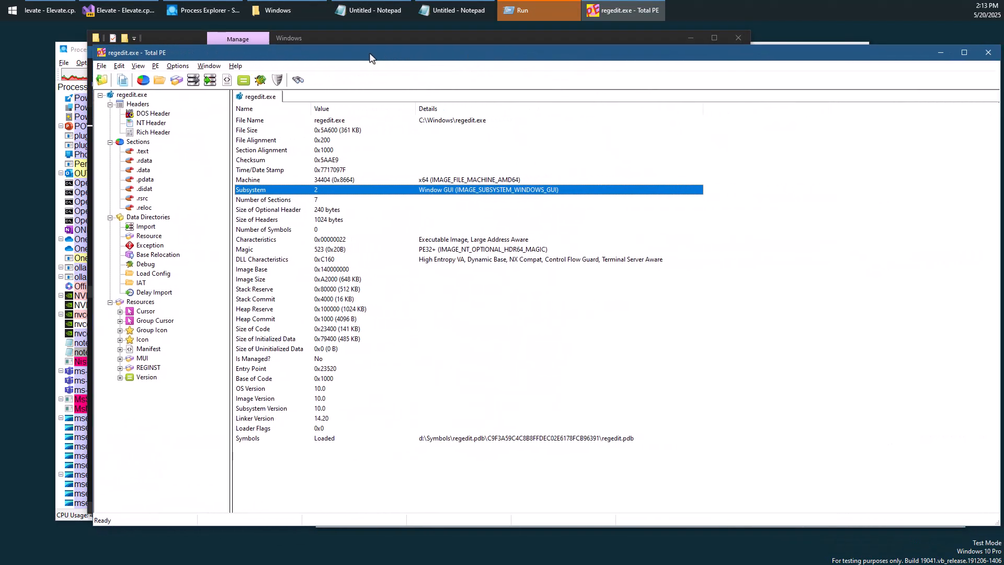
{"action": "mouse_move", "coordinate": [148, 317]}
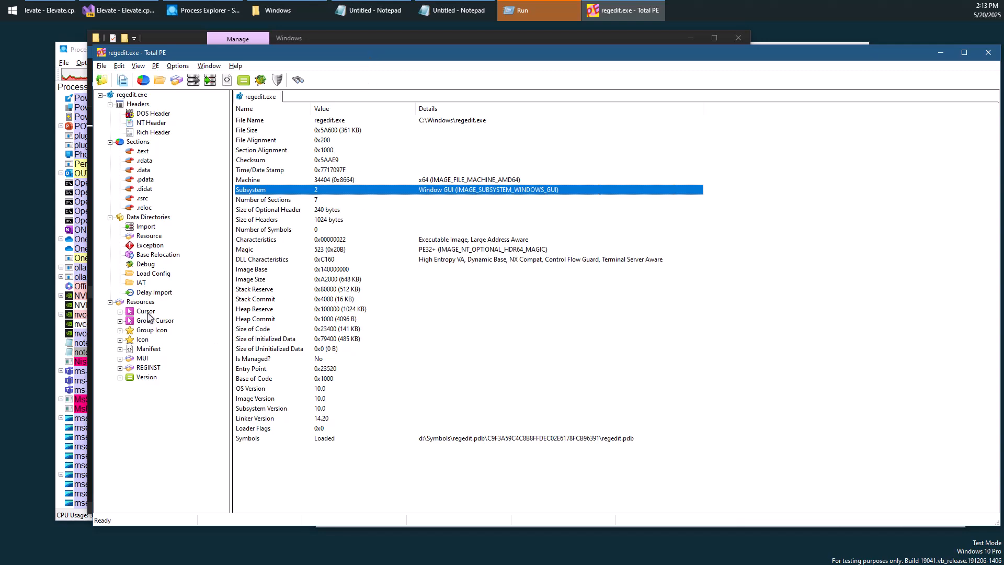
{"action": "left_click", "coordinate": [132, 329]}
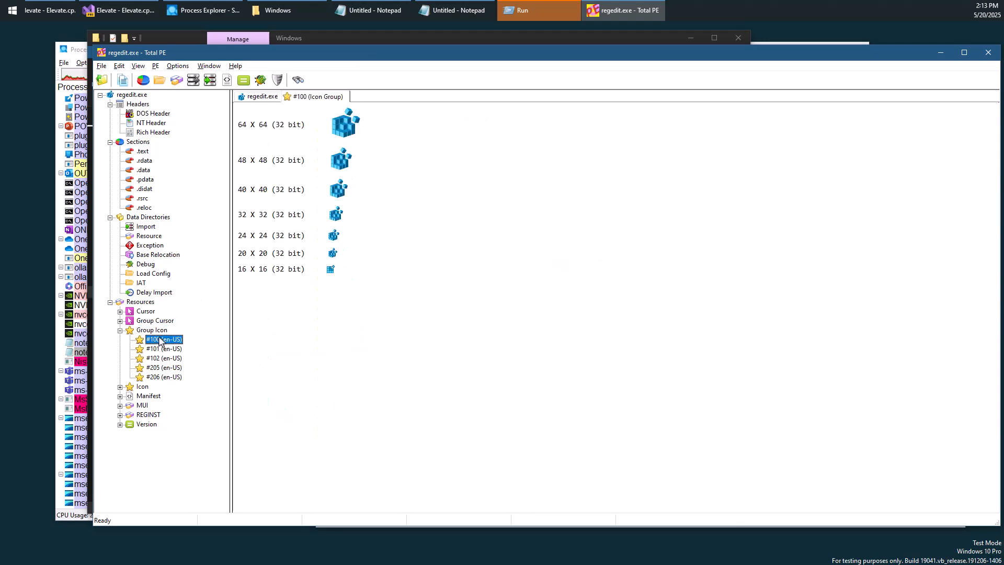
{"action": "mouse_move", "coordinate": [182, 372]}
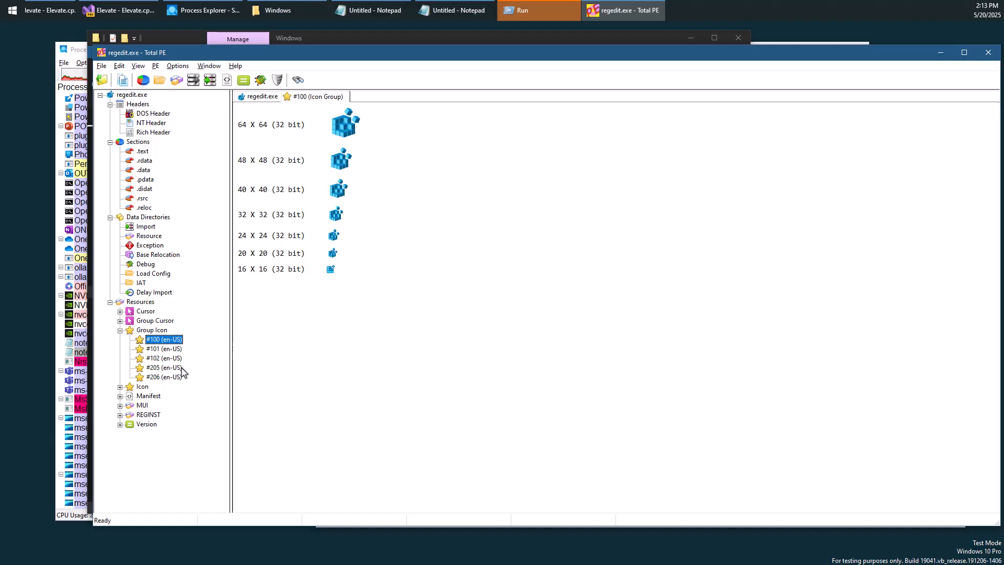
{"action": "left_click", "coordinate": [148, 395]}
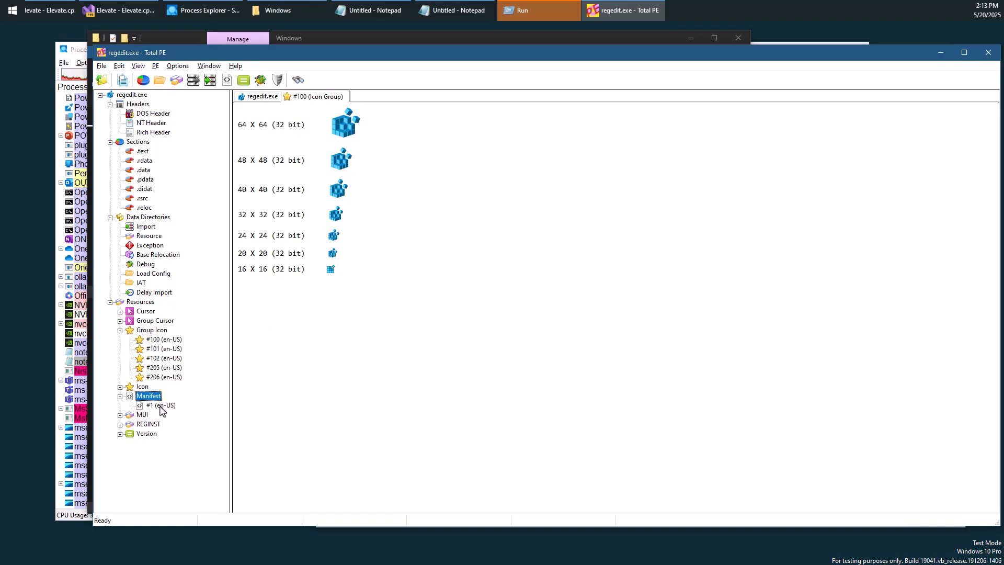
- View regedit's en-US manifest XML, highlight highestAvailable, and return to the Windows folder
{"action": "double_click", "coordinate": [162, 405]}
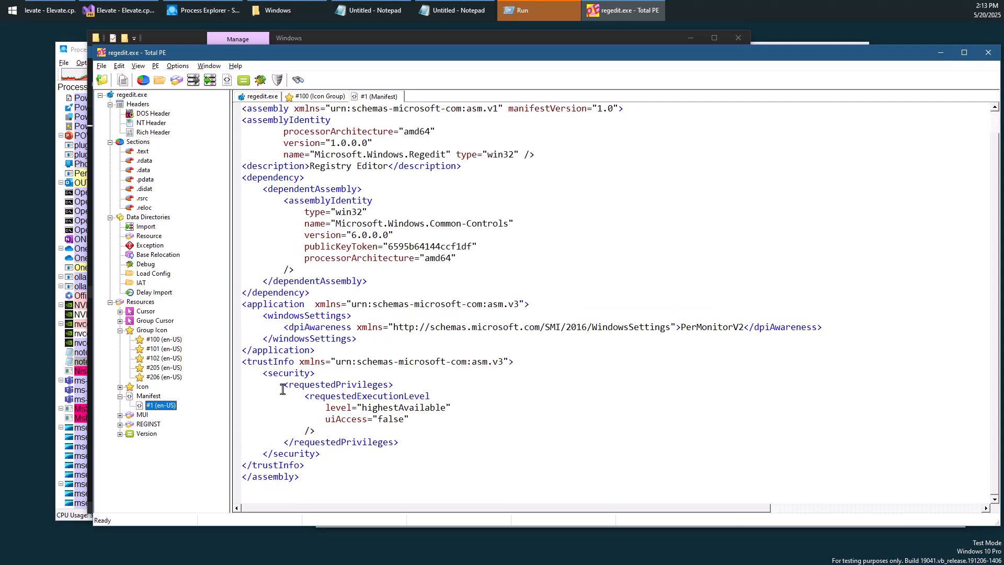
{"action": "double_click", "coordinate": [368, 396]}
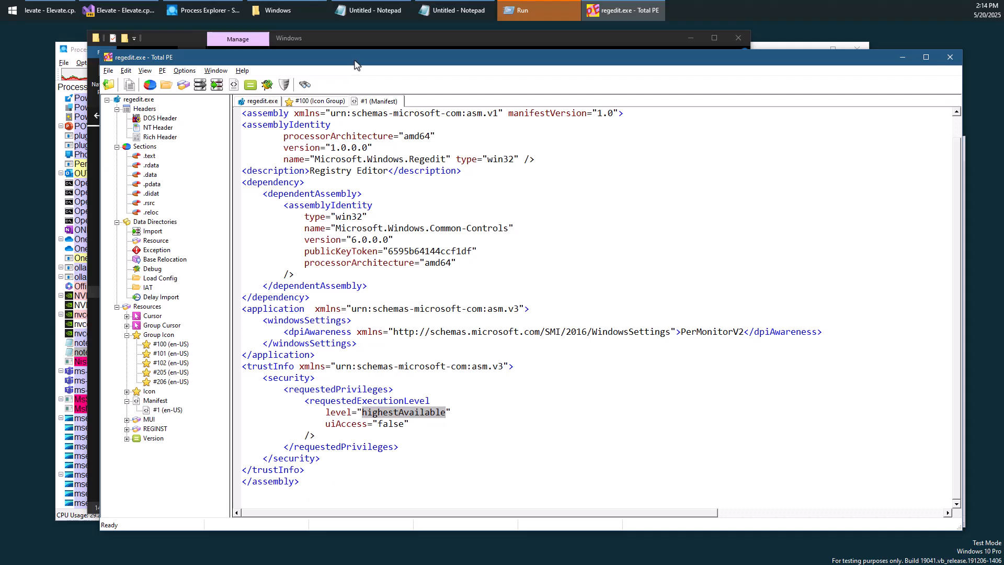
{"action": "left_click", "coordinate": [278, 10]}
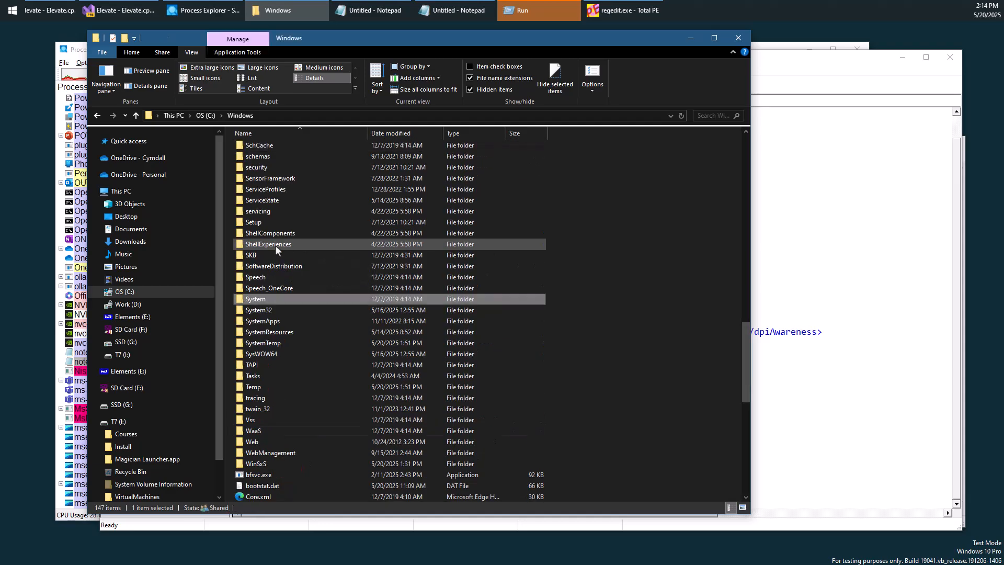
- Enter System32 and load Taskmgr.exe into Total PE
{"action": "double_click", "coordinate": [258, 310]}
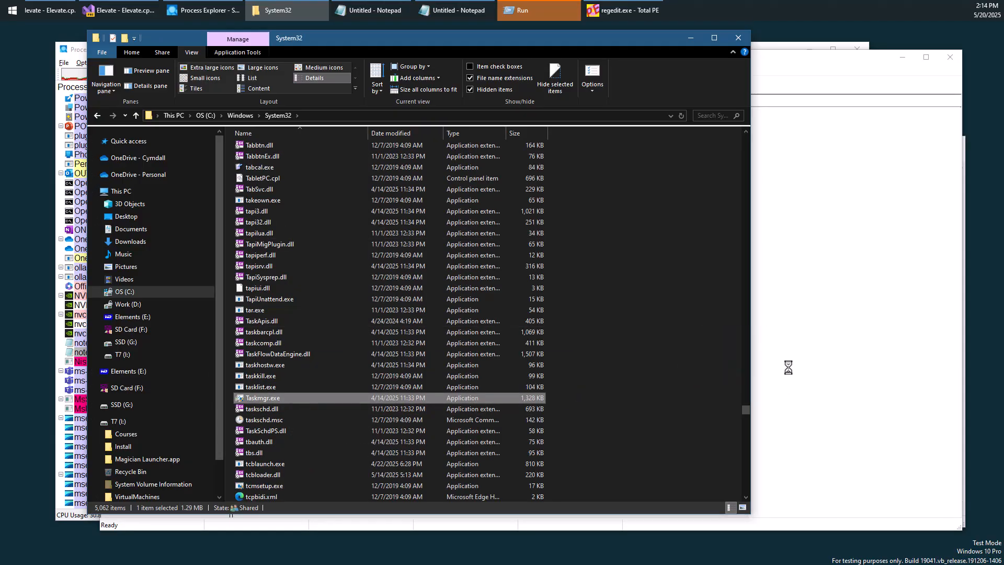
{"action": "double_click", "coordinate": [264, 398]}
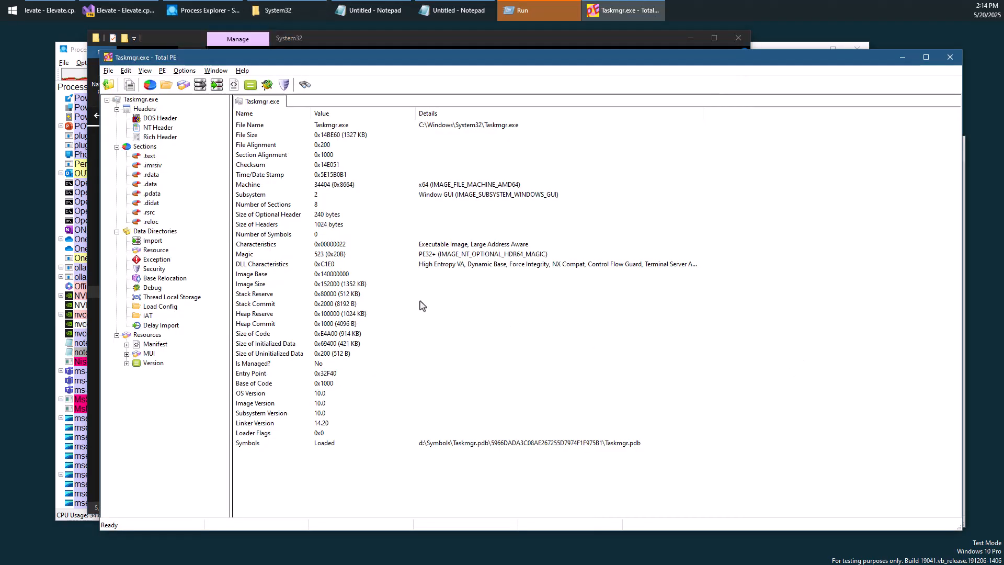
- Display Taskmgr.exe's en-US manifest XML showing highestAvailable and autoElevate true
{"action": "left_click", "coordinate": [128, 345]}
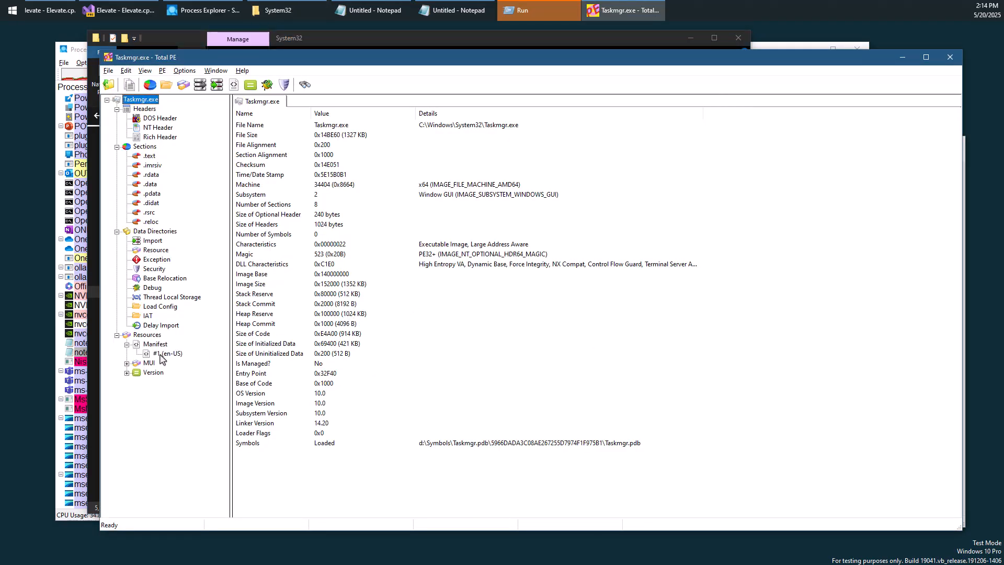
{"action": "double_click", "coordinate": [167, 354]}
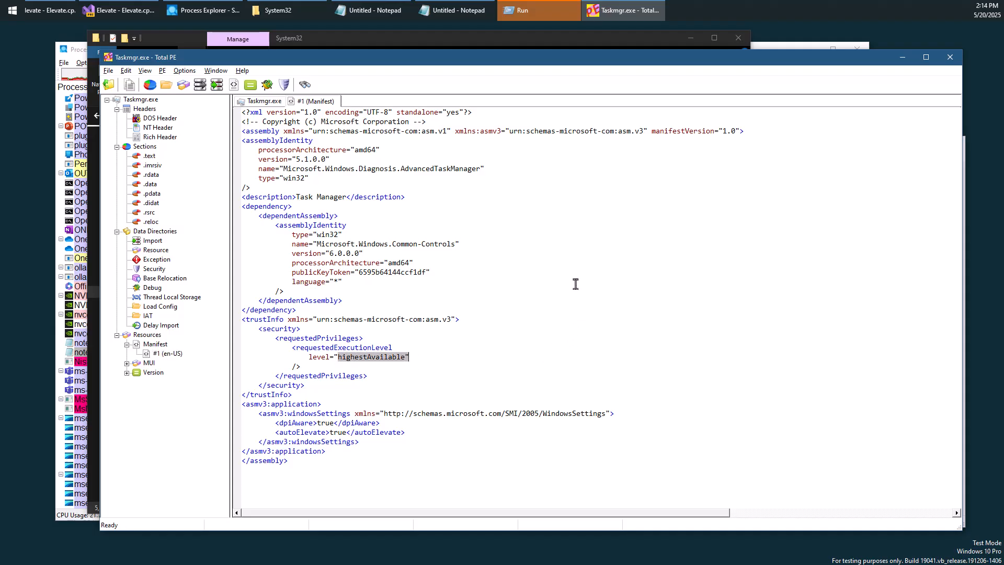
{"action": "mouse_move", "coordinate": [581, 281]}
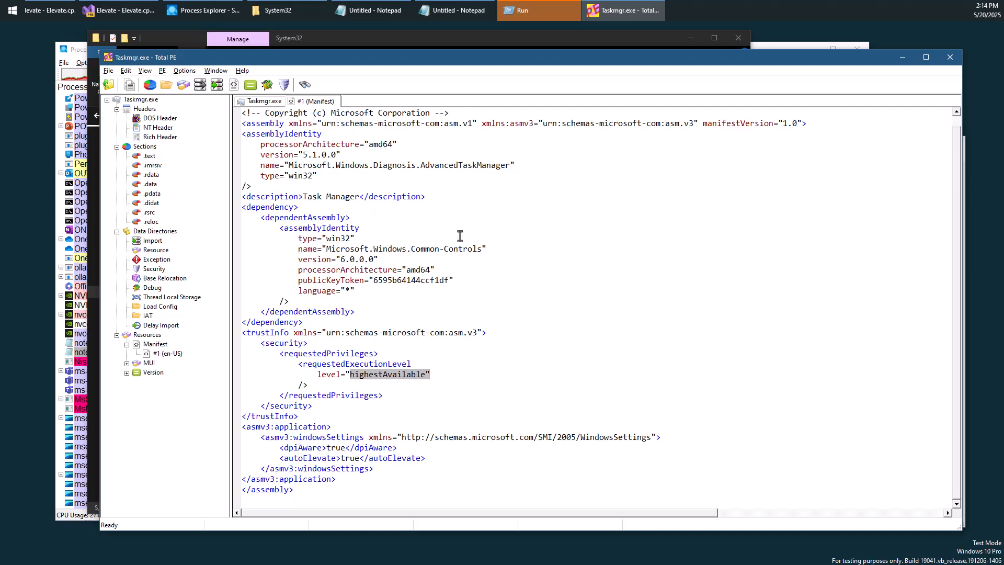
{"action": "mouse_move", "coordinate": [960, 85]}
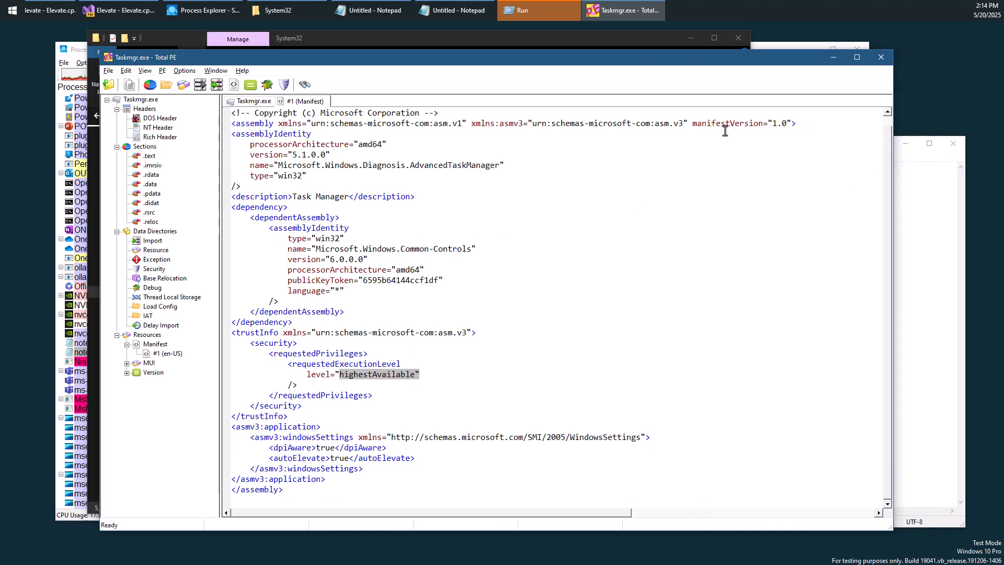
{"action": "mouse_move", "coordinate": [673, 167]}
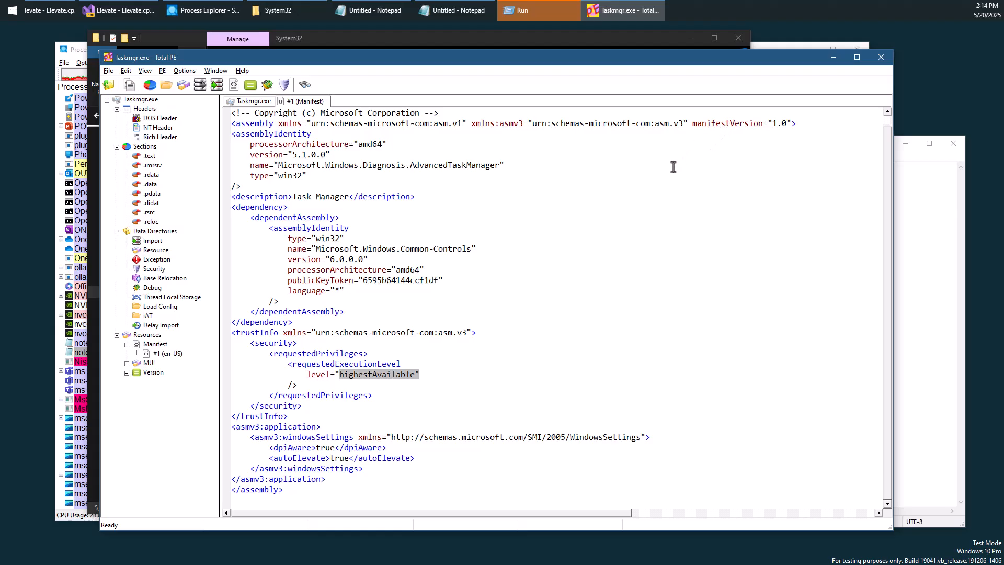
{"action": "mouse_move", "coordinate": [648, 50]}
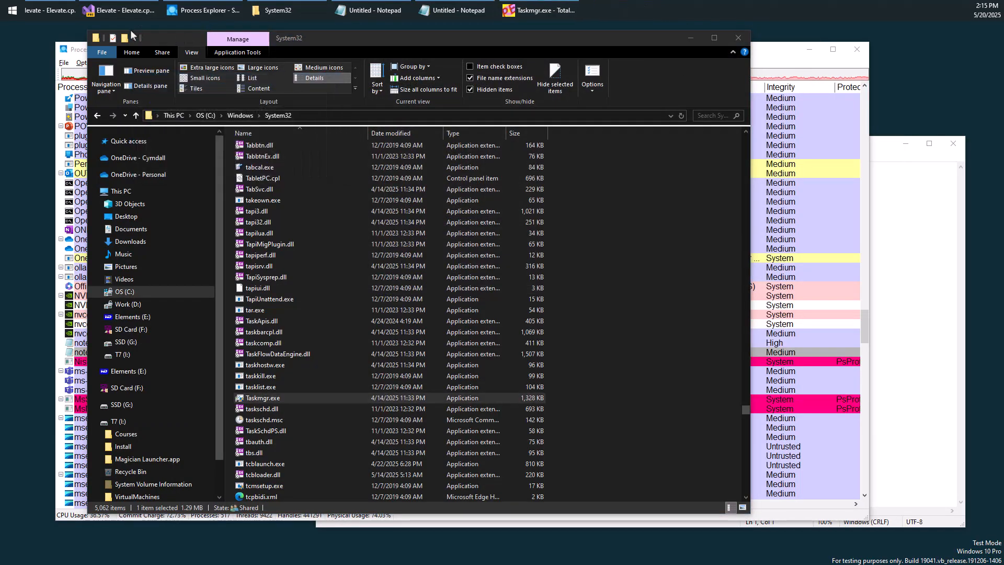
- In Elevate.cpp's main, write ShellExecute(L"open" and select "open" for replacement
{"action": "left_click", "coordinate": [118, 10]}
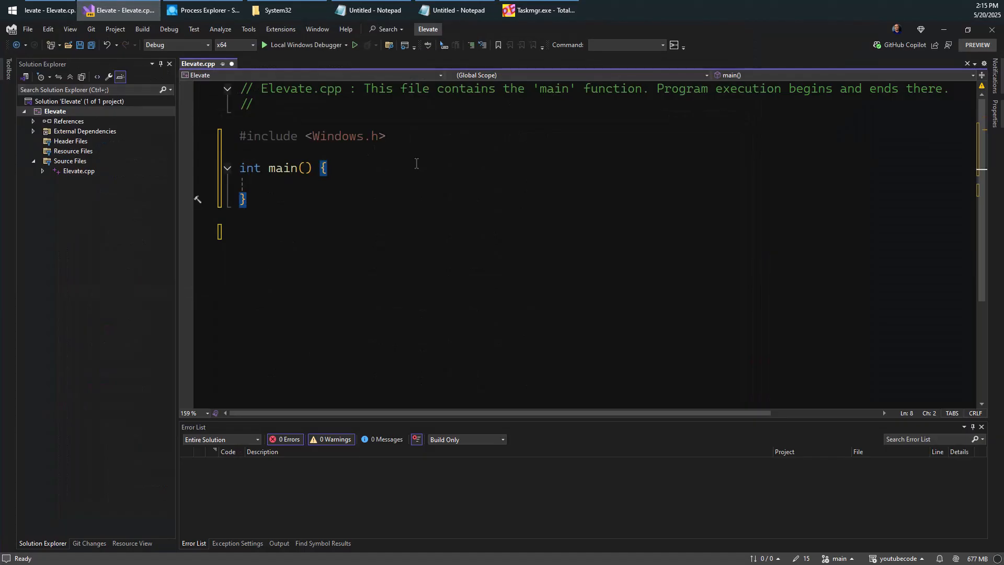
{"action": "left_click", "coordinate": [458, 169]}
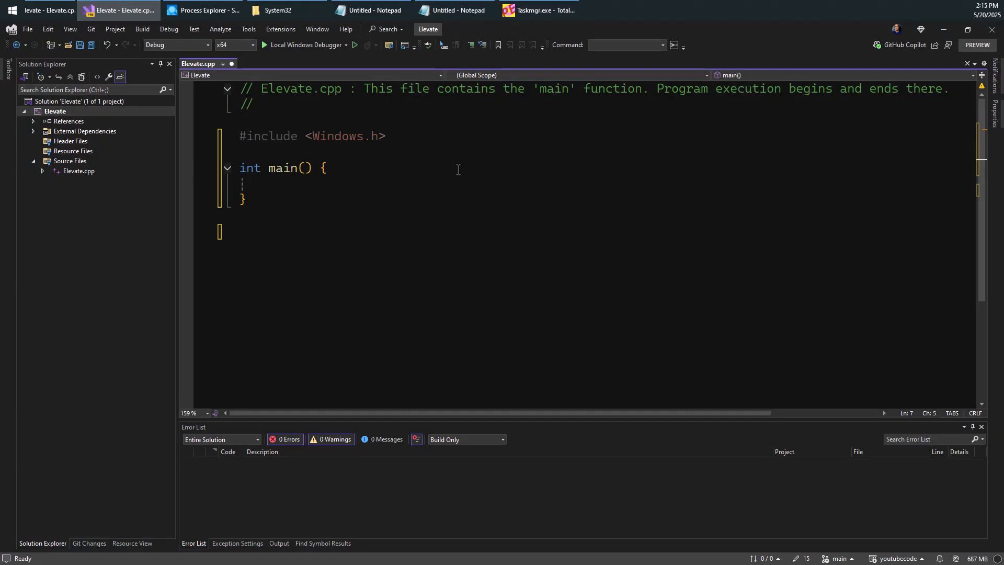
{"action": "type", "text": "ShellExec"}
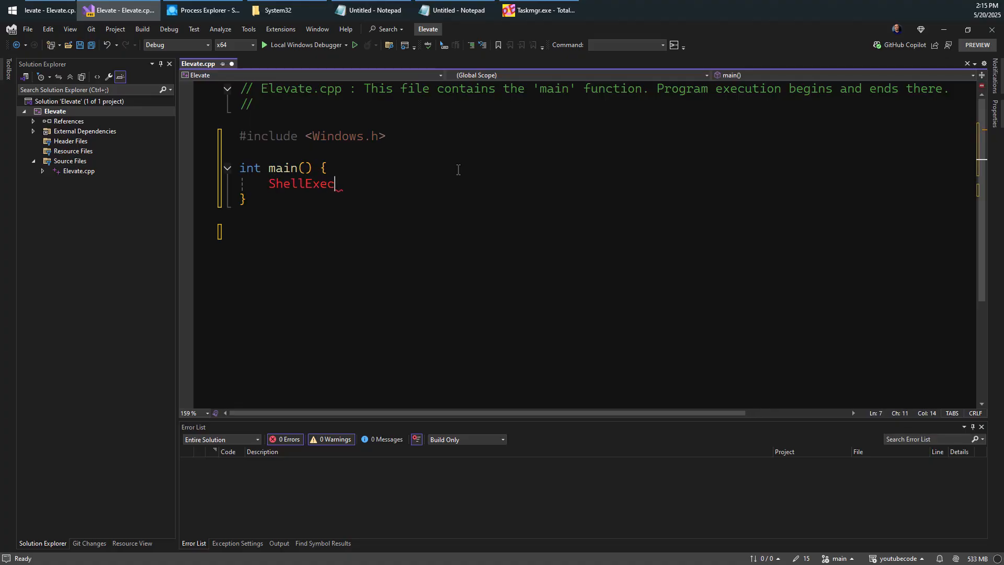
{"action": "type", "text": "ute("}
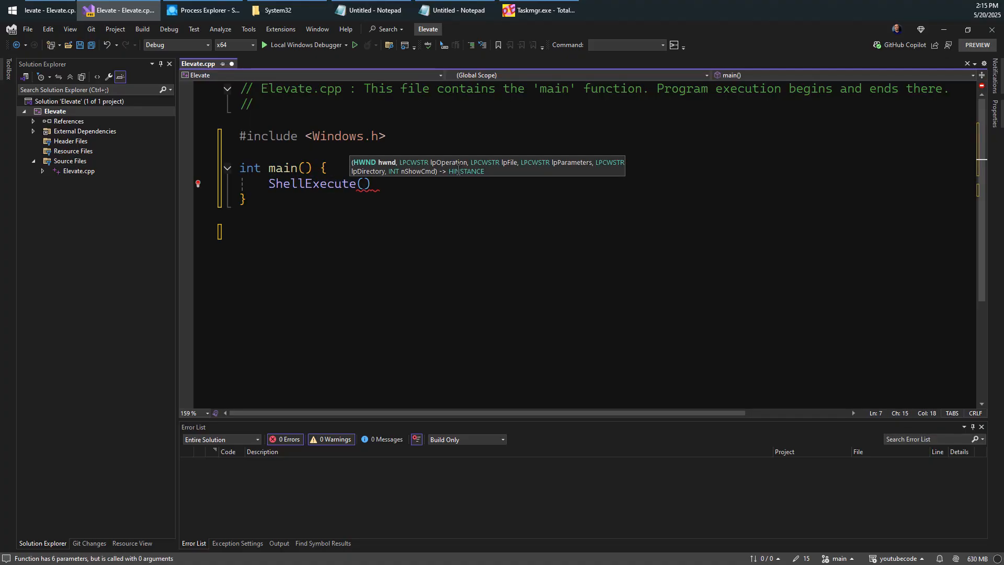
{"action": "type", "text": "L\"ope"}
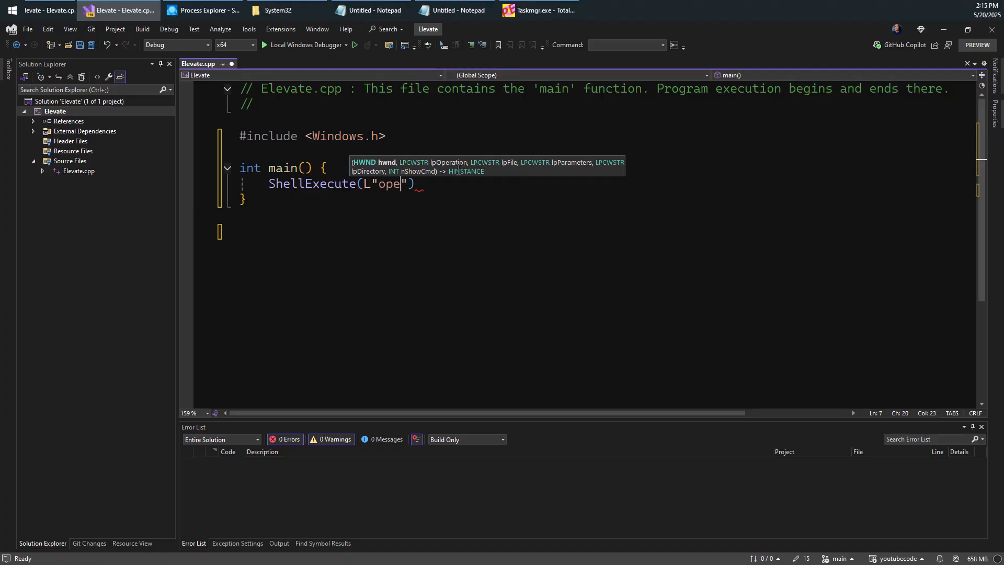
{"action": "type", "text": "n"}
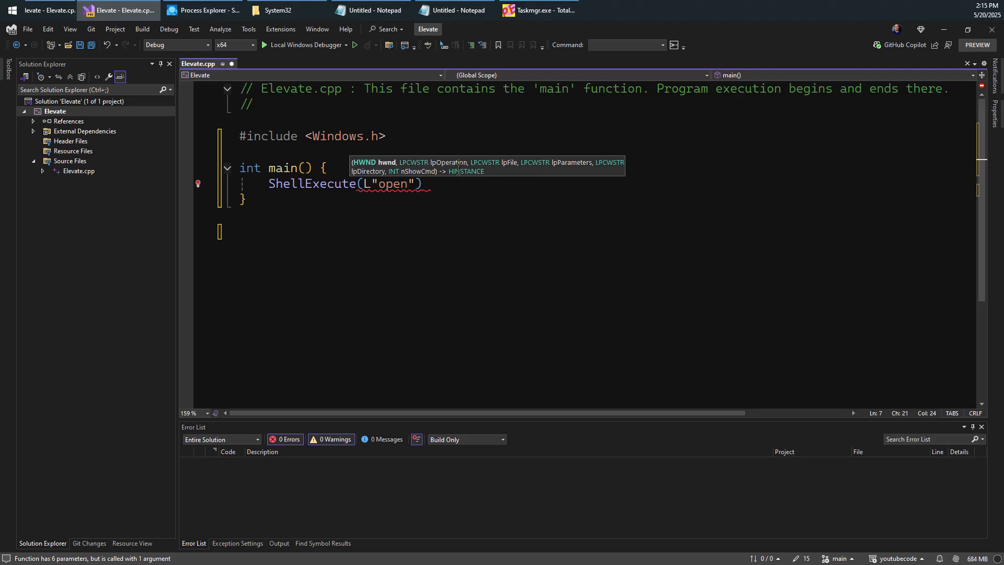
{"action": "double_click", "coordinate": [392, 184]}
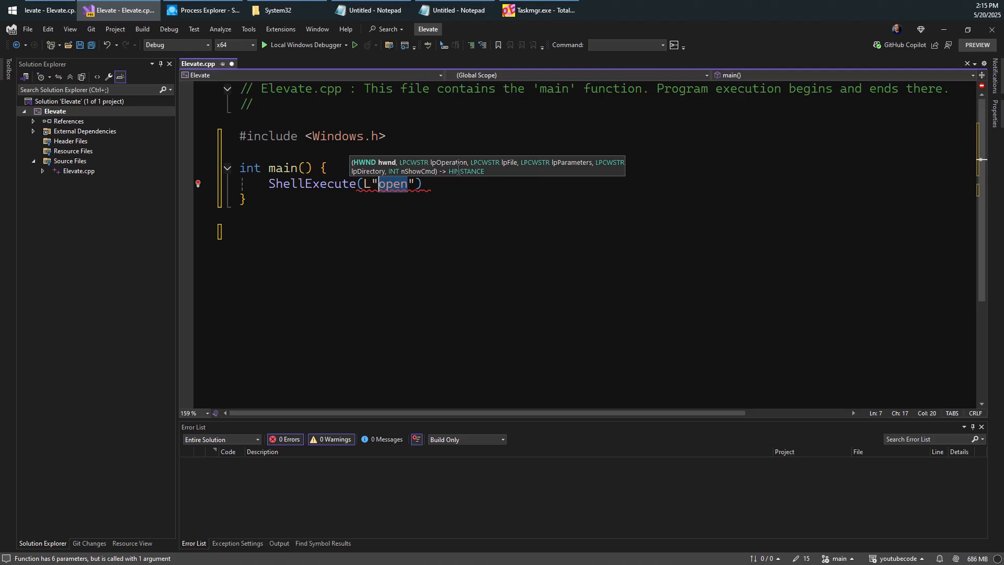
- Make the call use L"runas", L"mspaint", nullptr, nullptr as arguments
{"action": "type", "text": "runas"}
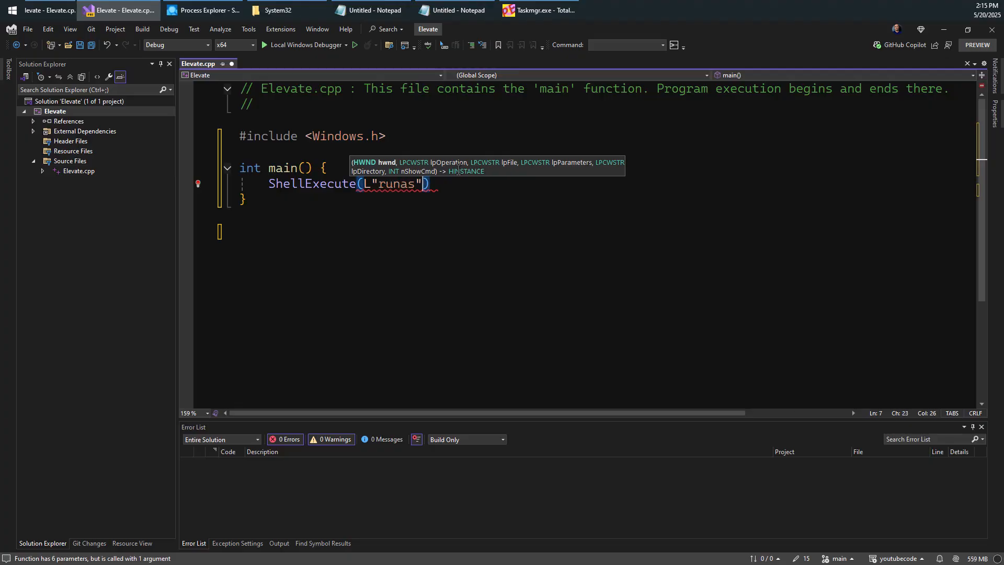
{"action": "type", "text": ", L"}
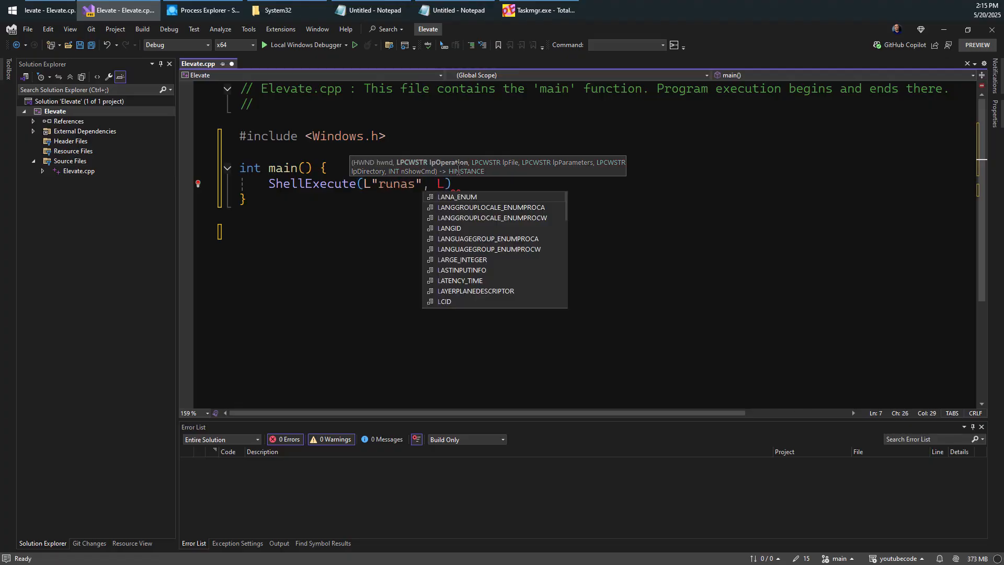
{"action": "type", "text": "\"mspa"}
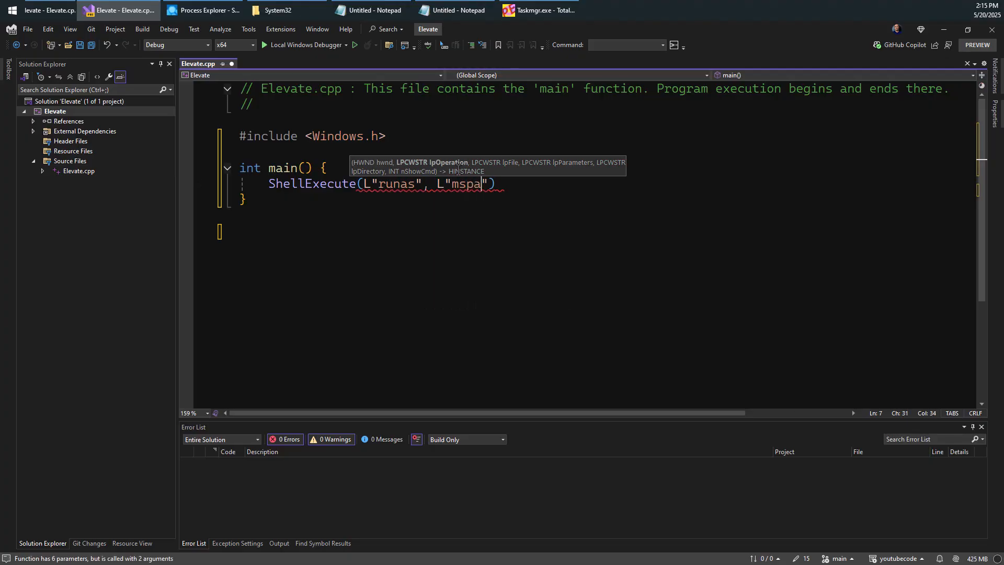
{"action": "type", "text": "int\","}
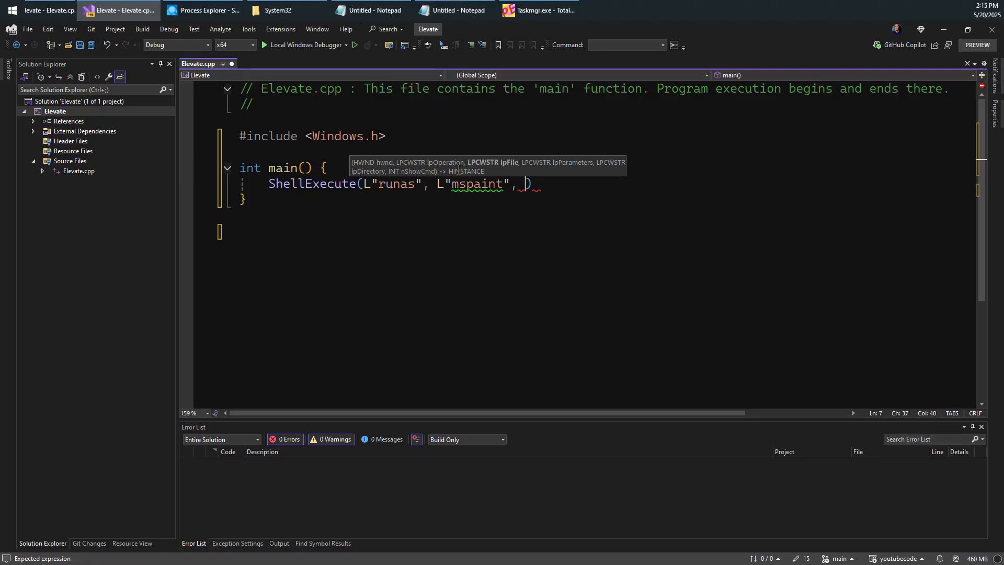
{"action": "type", "text": "L"}
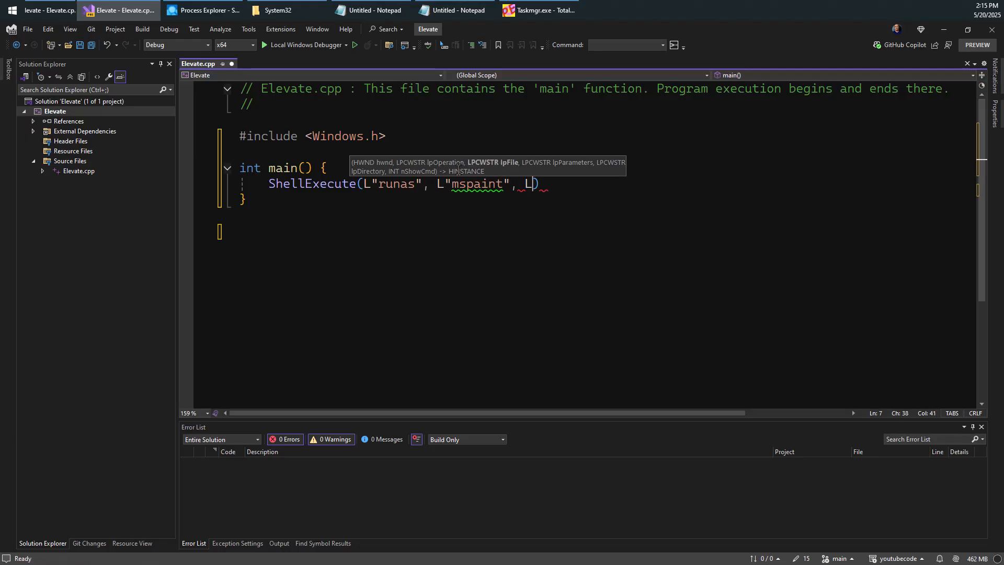
{"action": "type", "text": "nullptr,"}
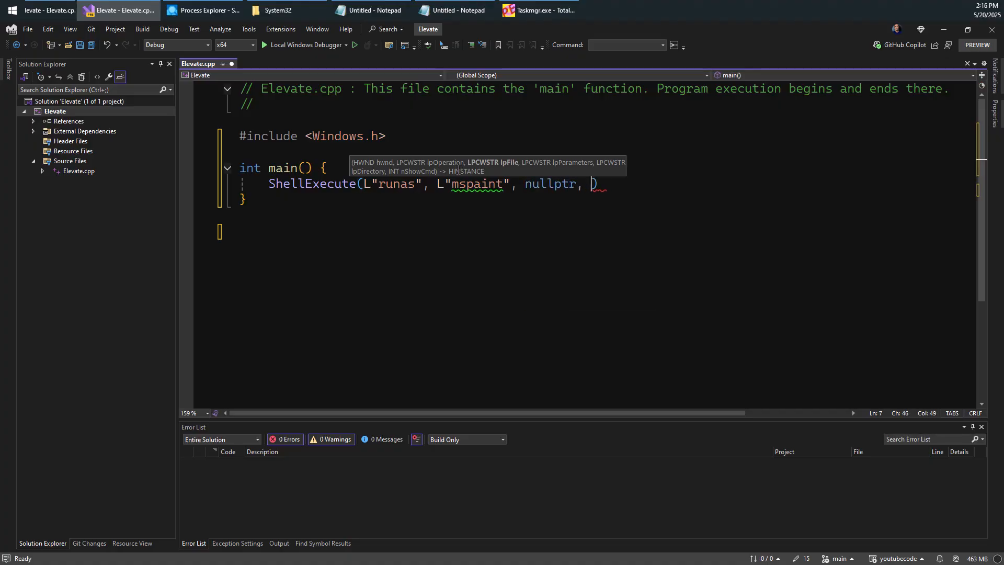
{"action": "type", "text": "nu"}
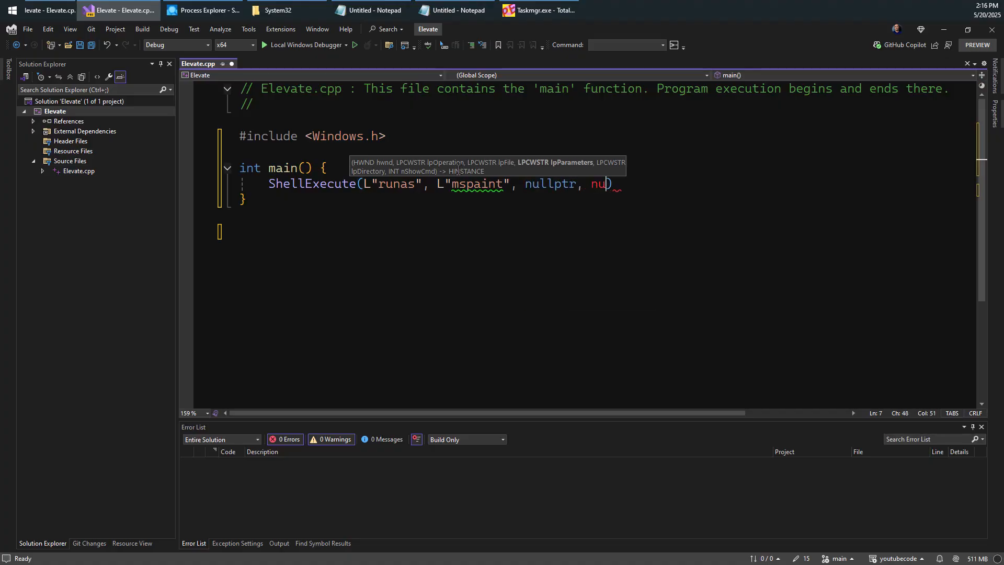
{"action": "type", "text": "llptr,"}
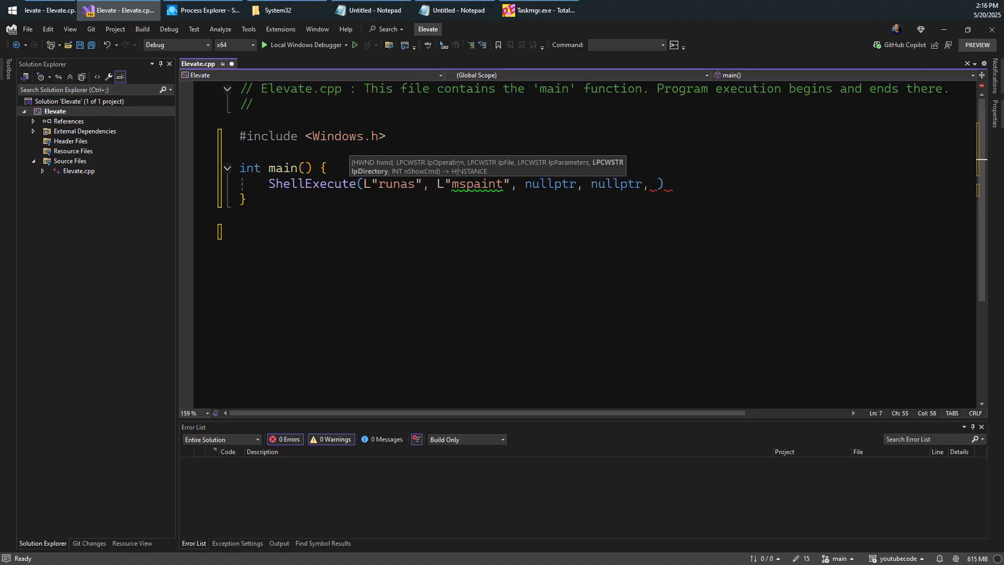
- Finish the call with SW_SHOWDEFAULT; and add return 0; to main
{"action": "type", "text": "SW_SHOWD"}
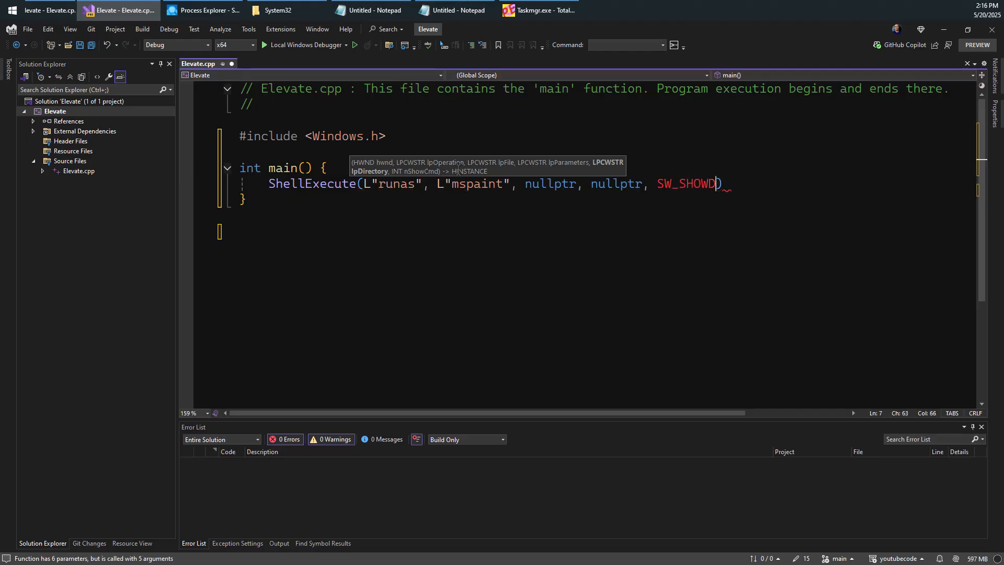
{"action": "type", "text": "EFAULT"}
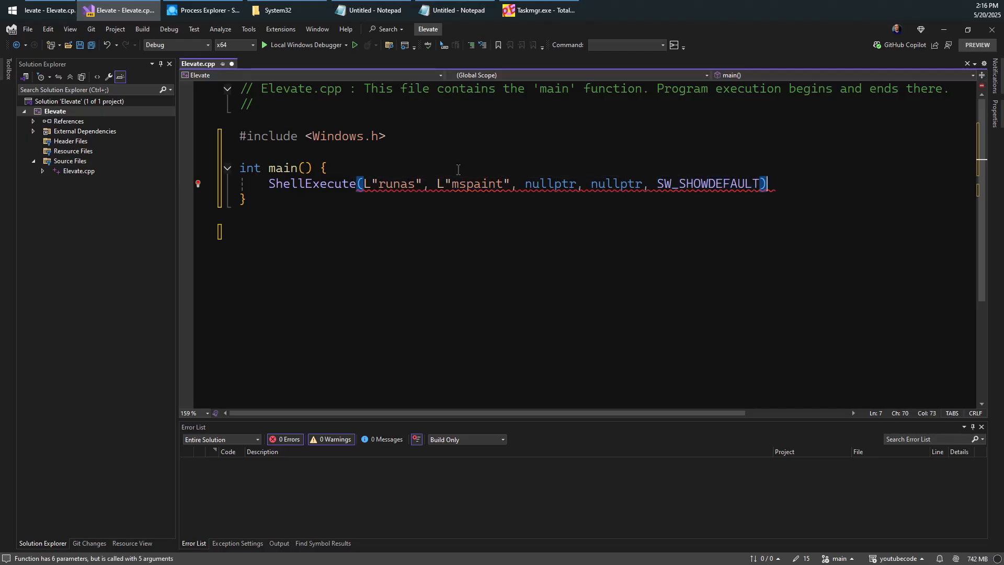
{"action": "type", "text": ";"}
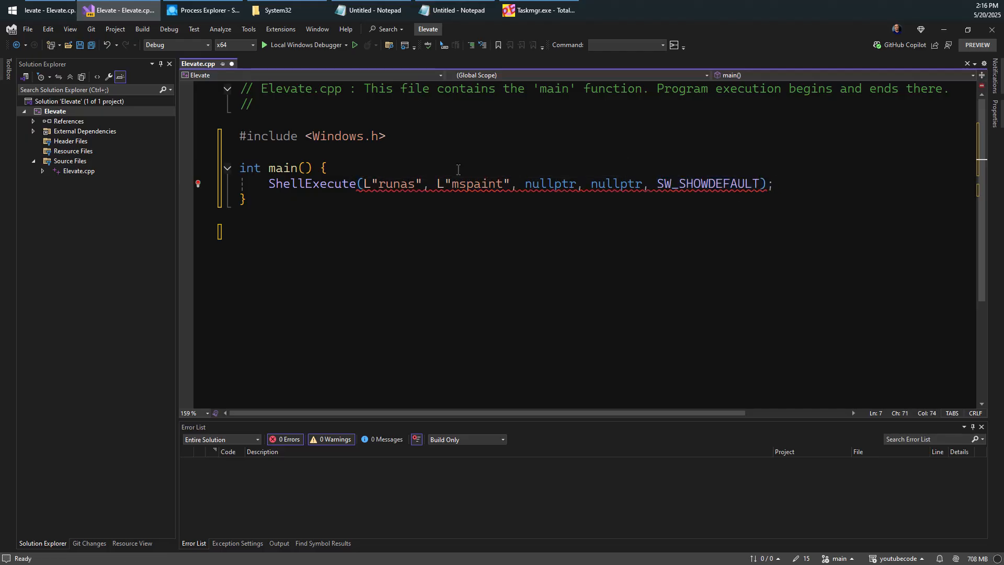
{"action": "type", "text": "return 0;"}
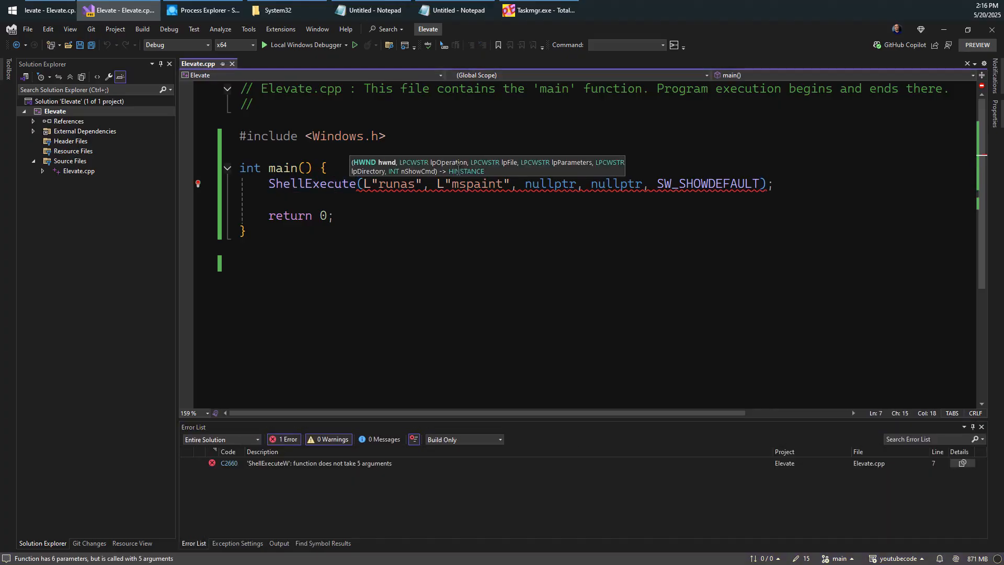
- Pass nullptr as ShellExecute's first argument to fix error C2660, then build and run
{"action": "type", "text": "nullptr,"}
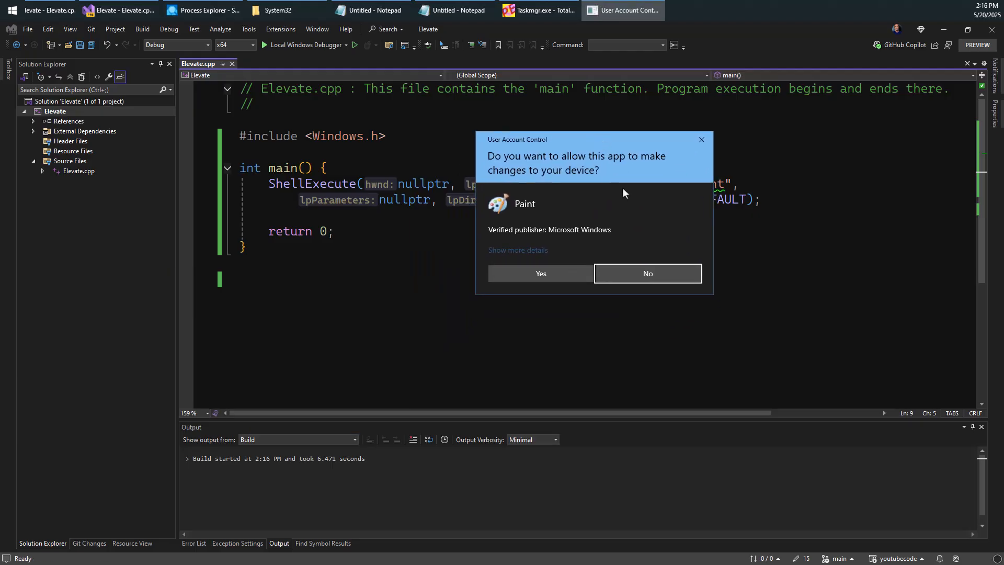
{"action": "mouse_move", "coordinate": [591, 202]}
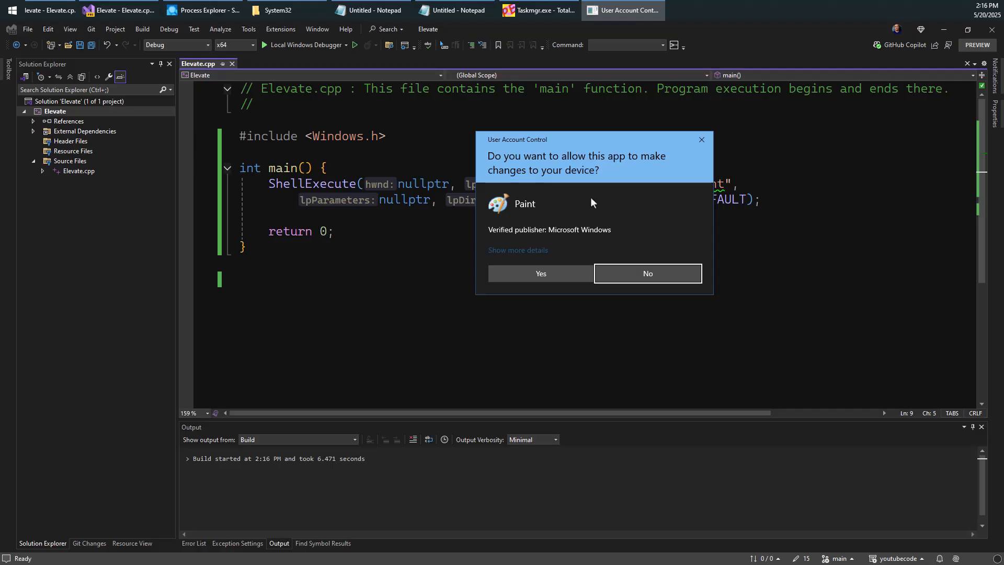
{"action": "mouse_move", "coordinate": [596, 163]}
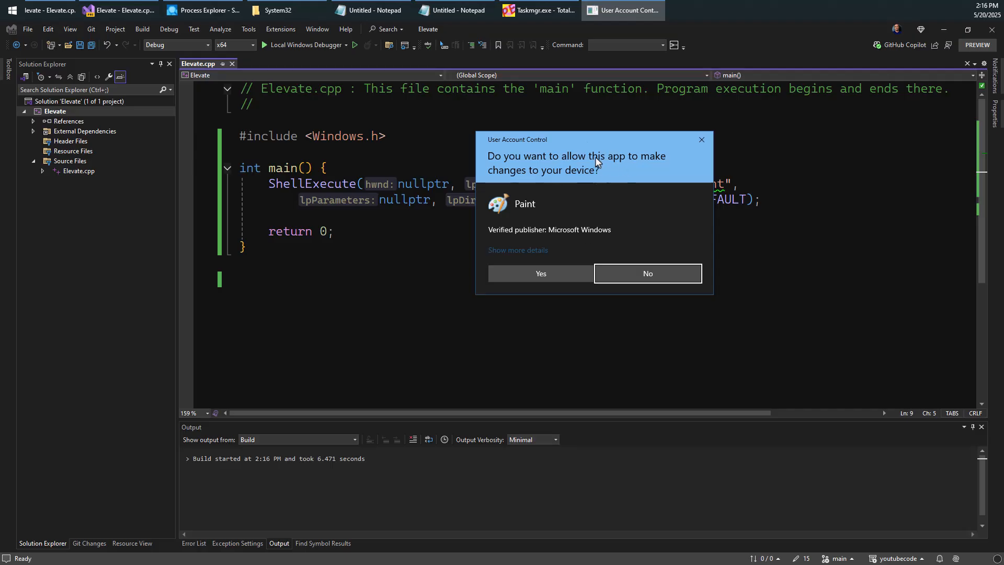
{"action": "mouse_move", "coordinate": [585, 160]}
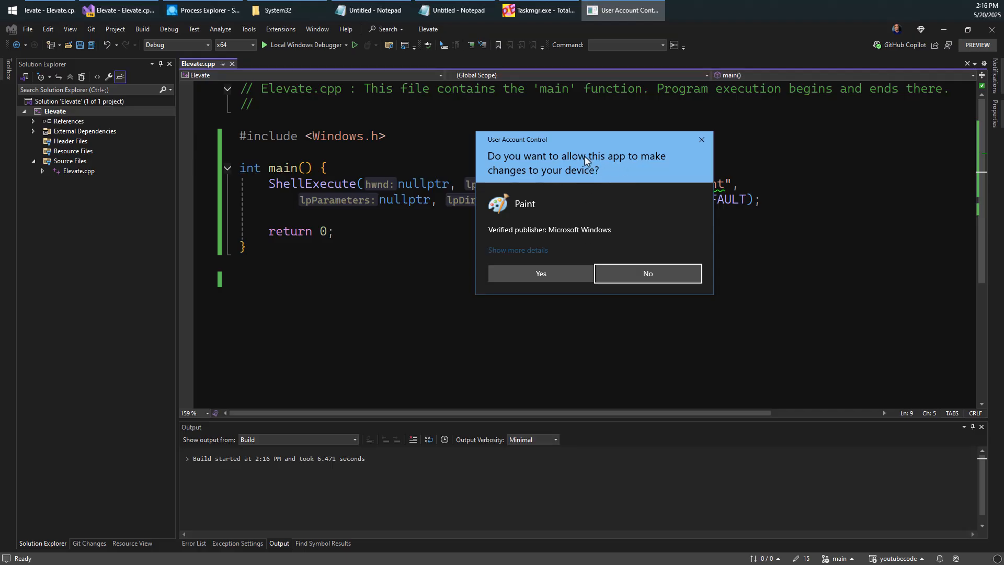
{"action": "mouse_move", "coordinate": [619, 158]}
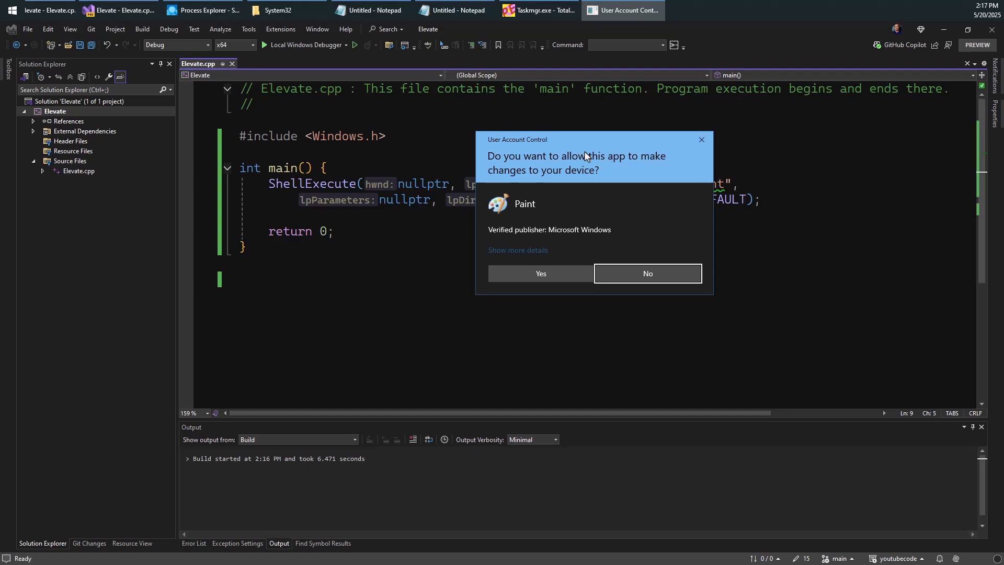
- Approve the UAC prompt so Paint launches with administrator rights
{"action": "left_click", "coordinate": [647, 273]}
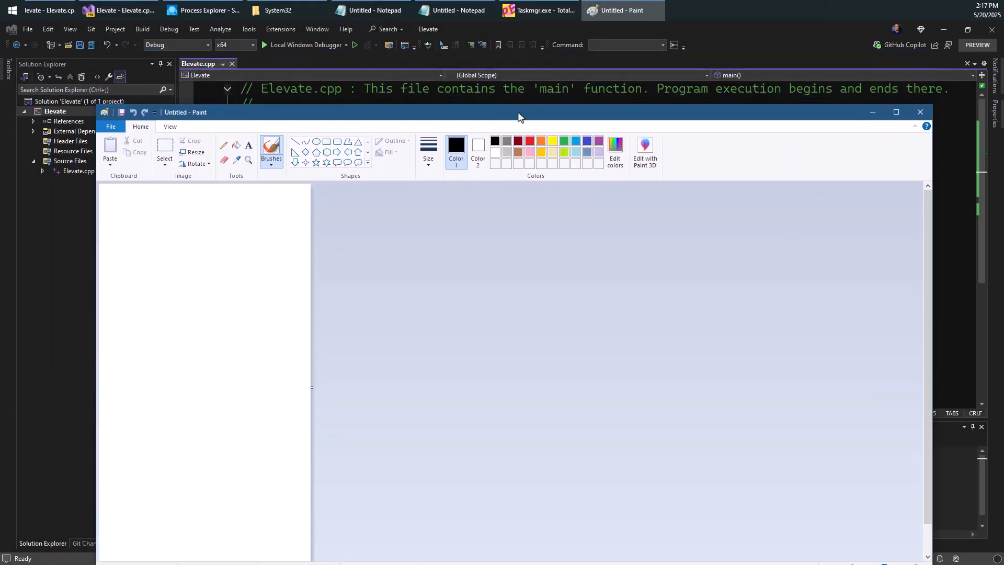
- Switch to Process Explorer, where mspaint.exe is listed at High integrity
{"action": "left_click", "coordinate": [204, 10]}
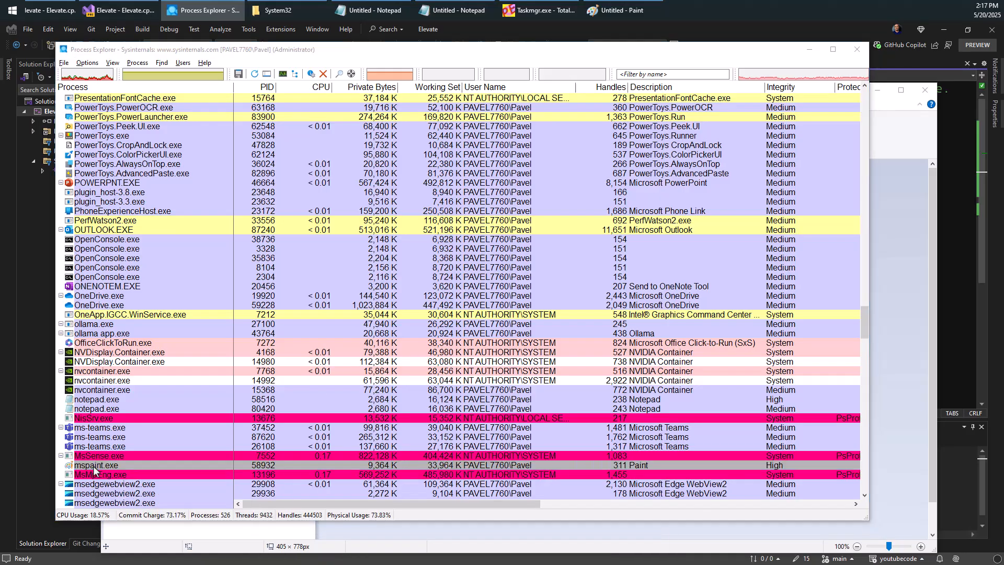
- Review mspaint.exe's Security groups — BUILTIN\Administrators owner and High Mandatory Level — then return to Paint
{"action": "double_click", "coordinate": [95, 464]}
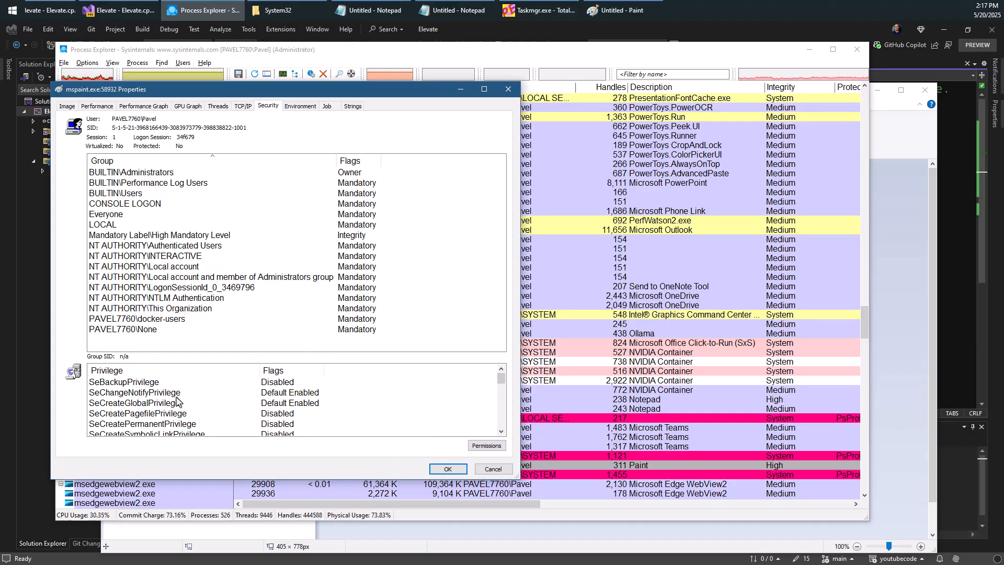
{"action": "left_click", "coordinate": [131, 172]}
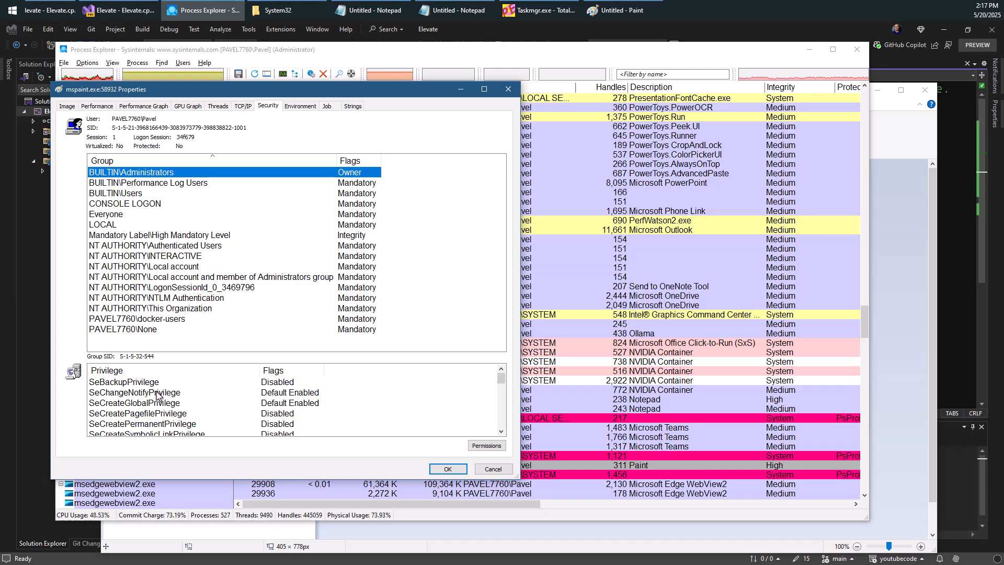
{"action": "scroll", "scroll_direction": "down", "scroll_amount": 3}
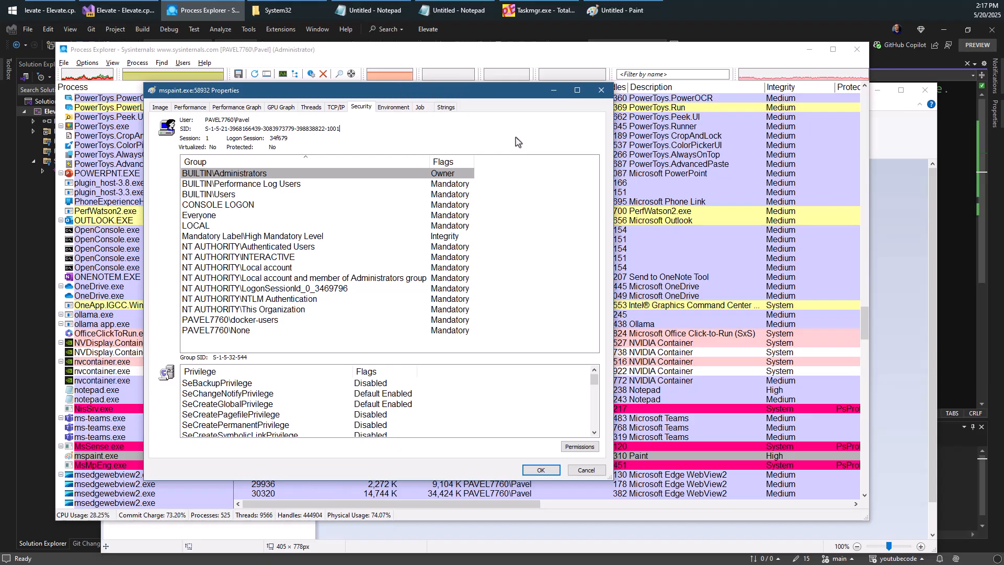
{"action": "left_click", "coordinate": [540, 470]}
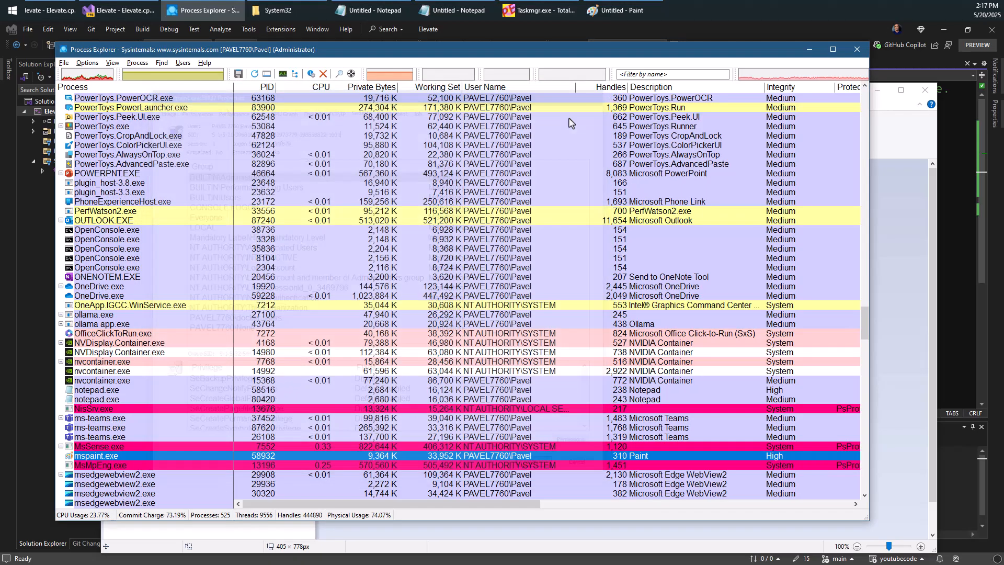
{"action": "left_click", "coordinate": [617, 11]}
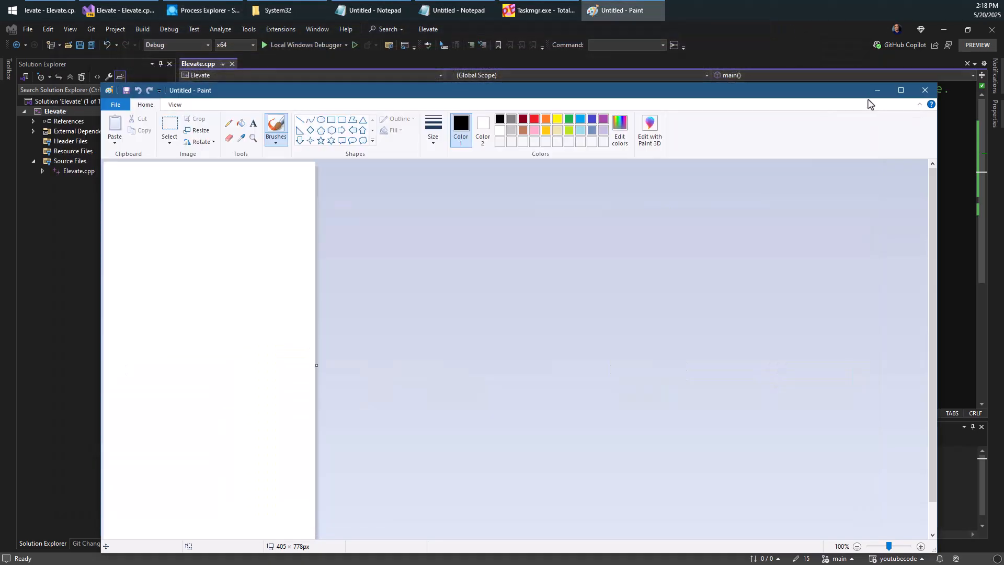